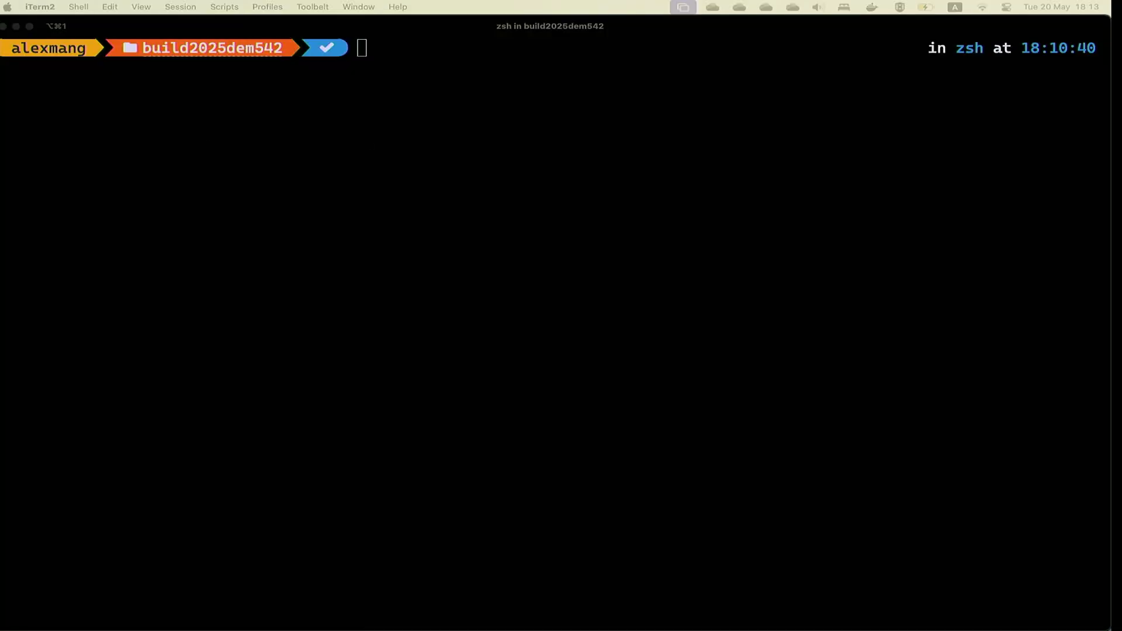
- Run 'dotnet new aspire-starter -o superapp' to create the superapp solution
text(# create solution)
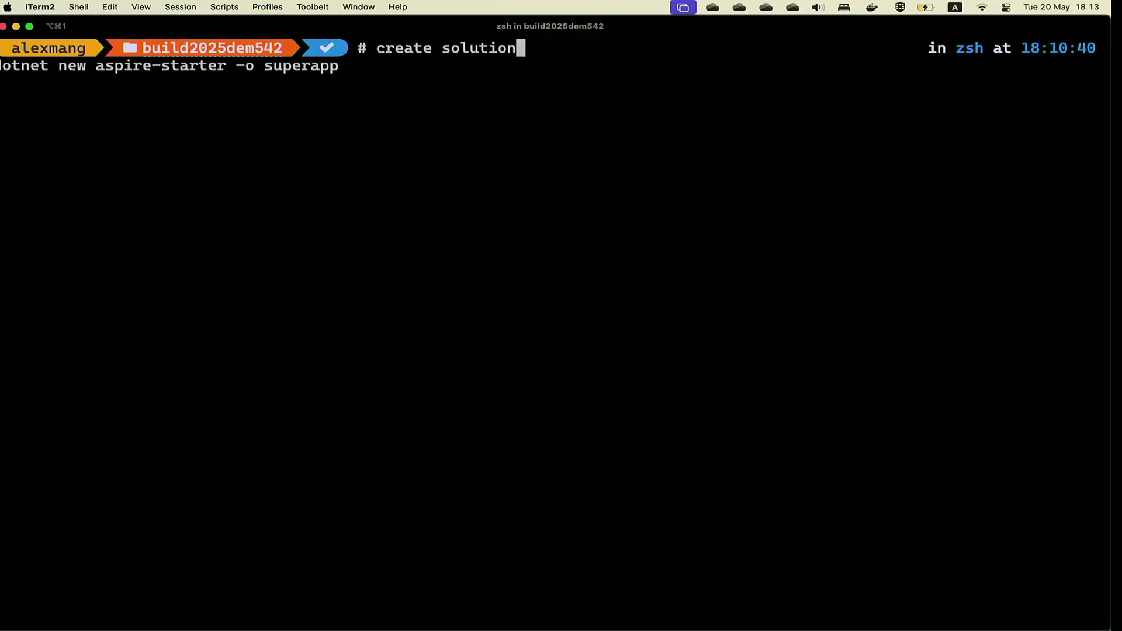
key(ctrl+u)
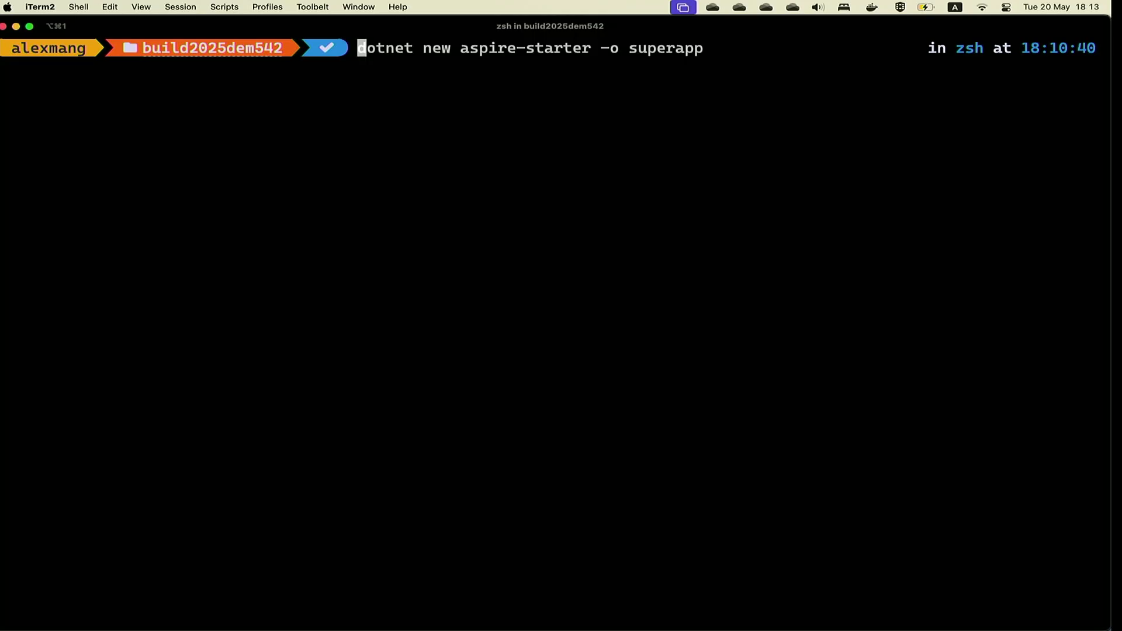
key(Return)
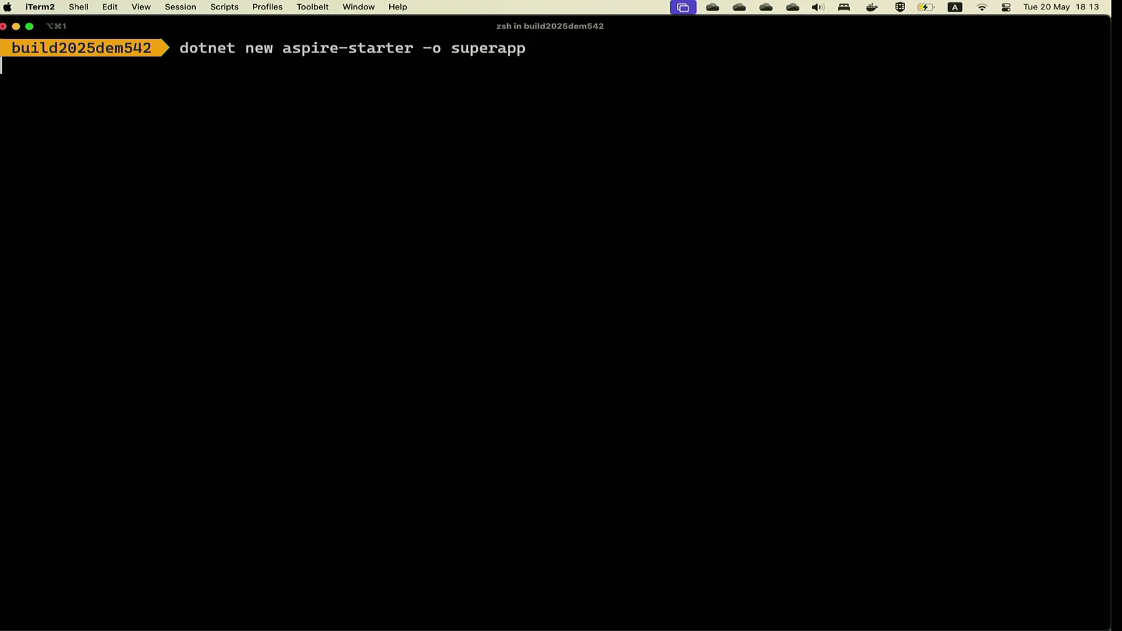
key(Return)
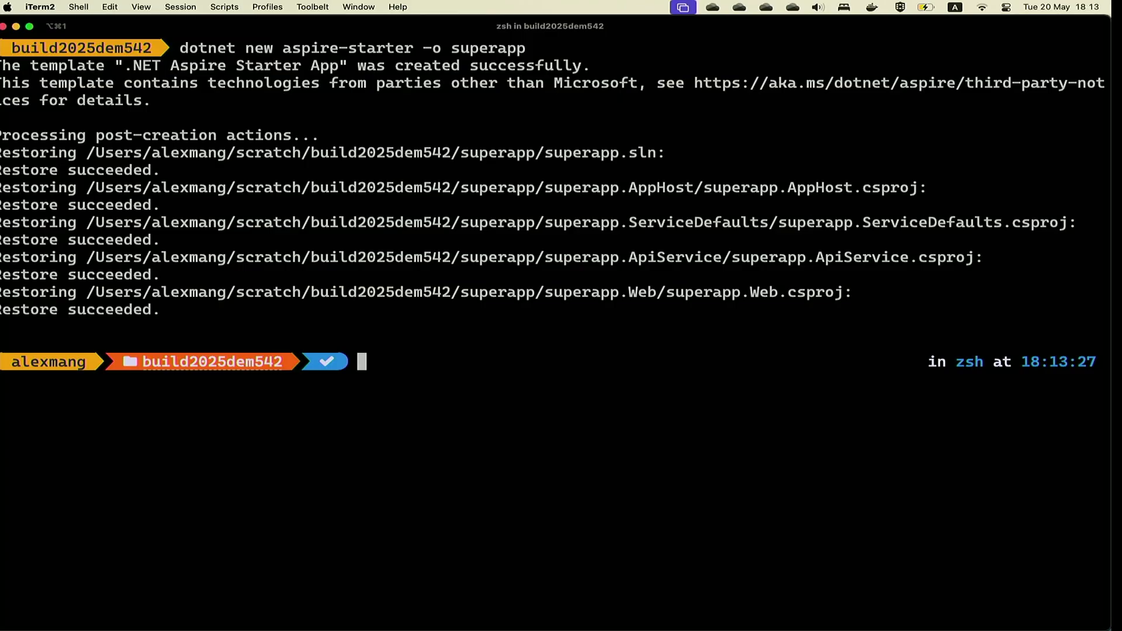
- List the folder, then change into superapp/ and list its projects
text(ls -l)
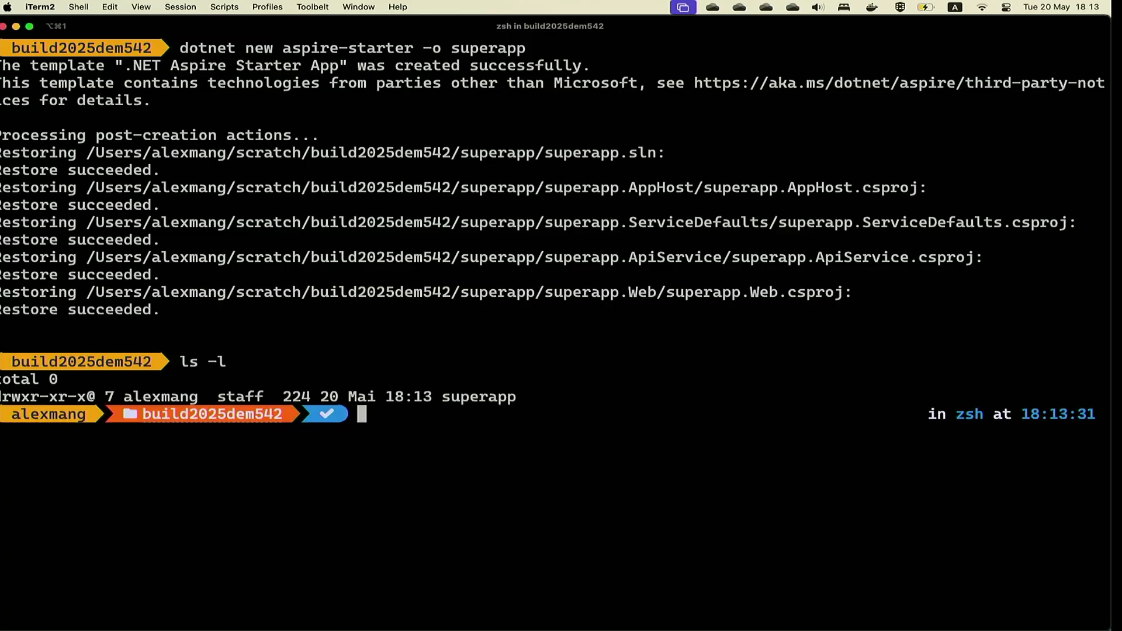
text(cd superapp/)
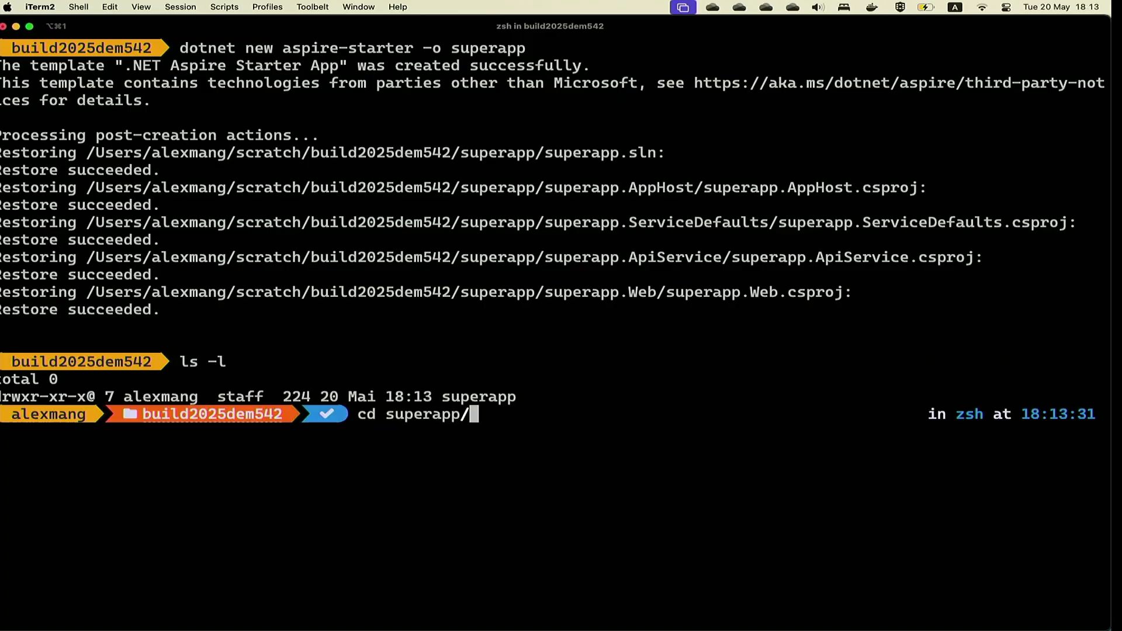
key(Return)
text(ls -l)
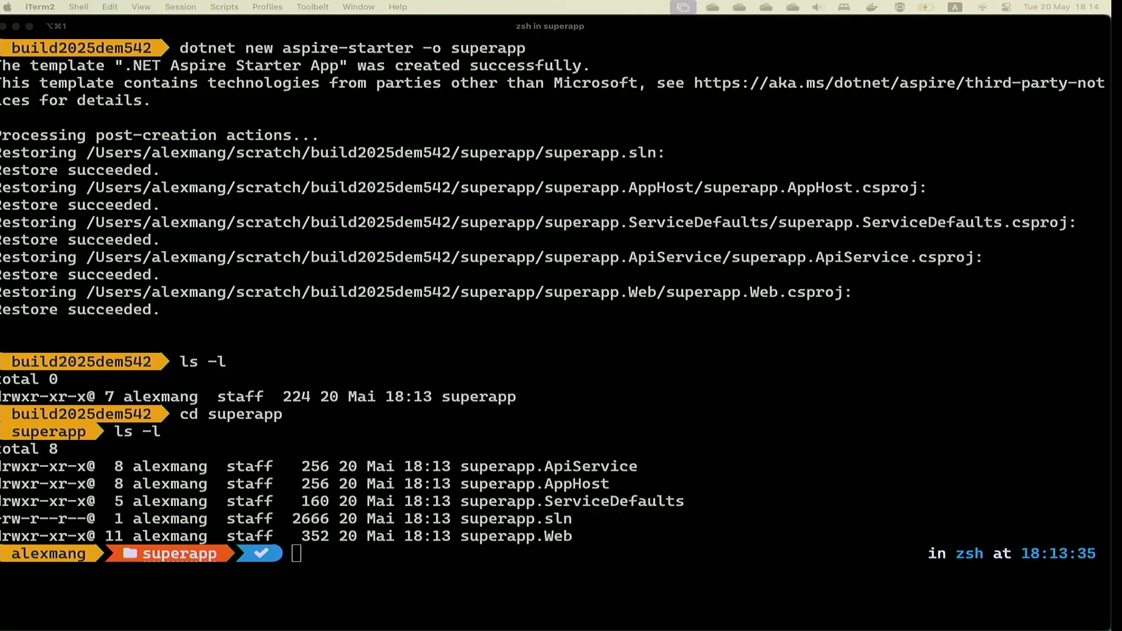
- Add CommunityToolkit.Aspire.Hosting.Dapr to SuperApp.AppHost and start typing 'dotnet build'
text(dotnet add SuperApp.AppHost package CommunityToolkit.Aspire.Hosting.Dapr)
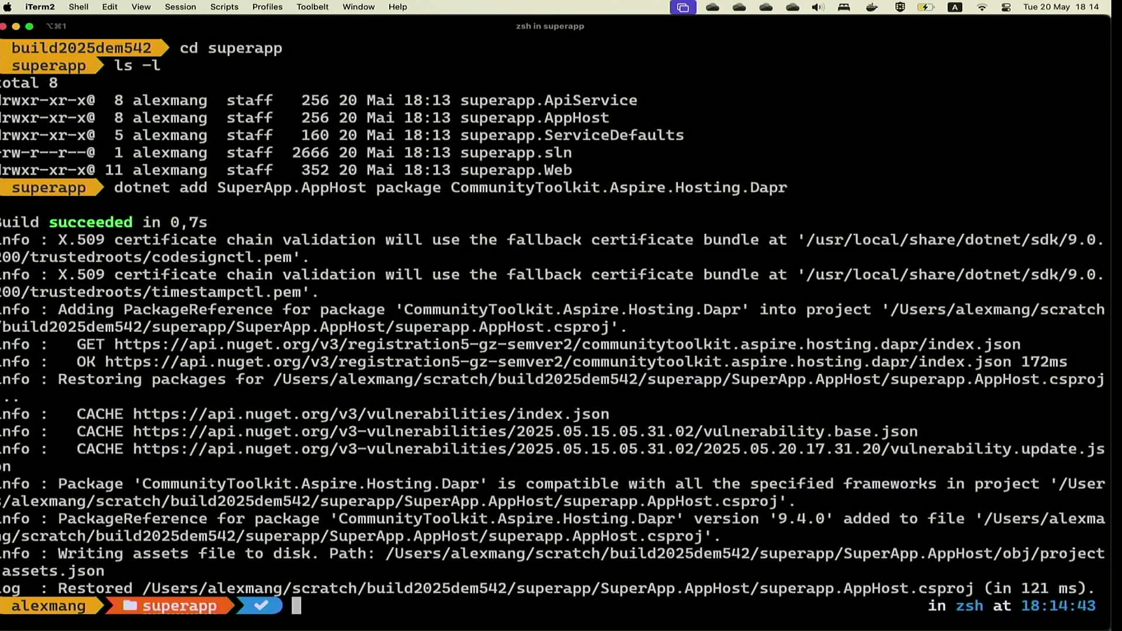
text(dotnet build)
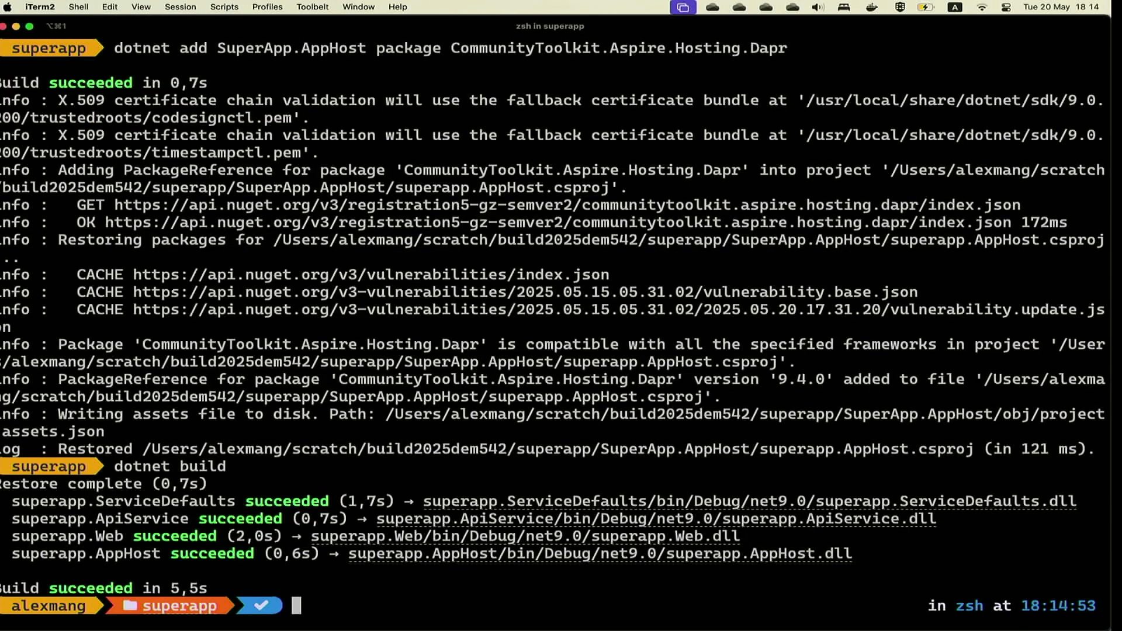
mouse_move(378, 356)
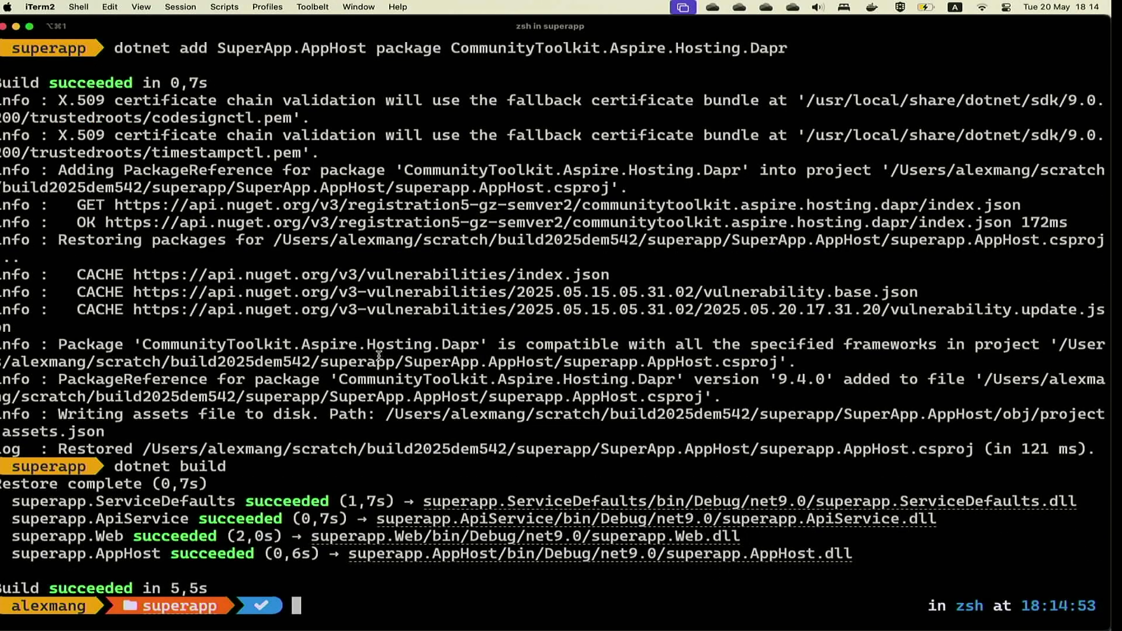
- Open superapp in VS Code via 'code .', maximized, showing superapp.ServiceDefaults.csproj
text(code .)
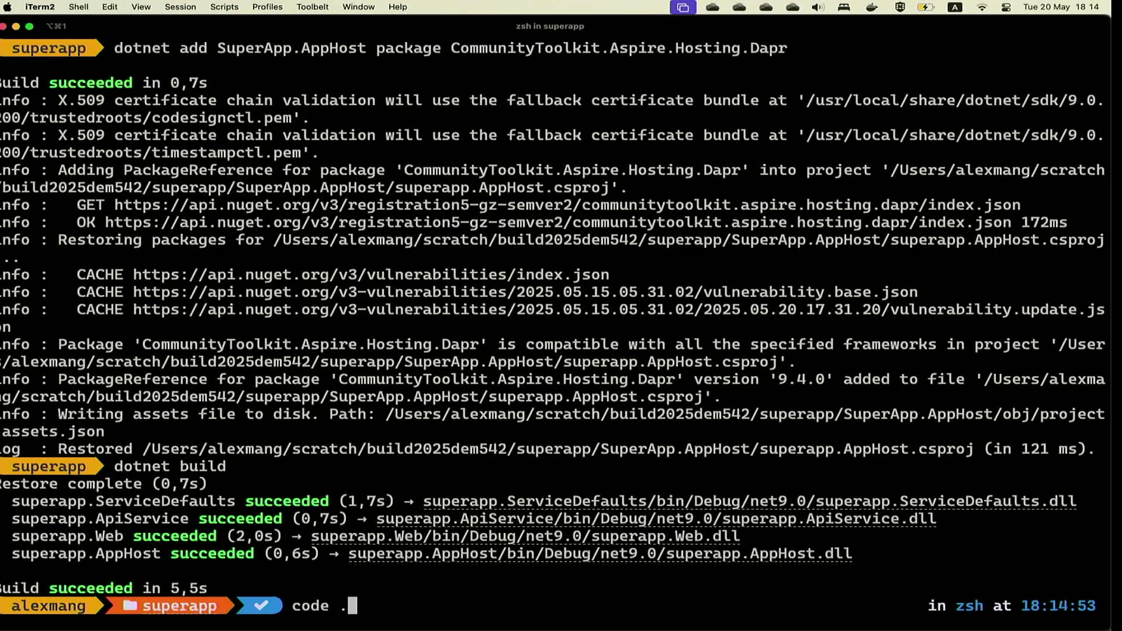
key(Return)
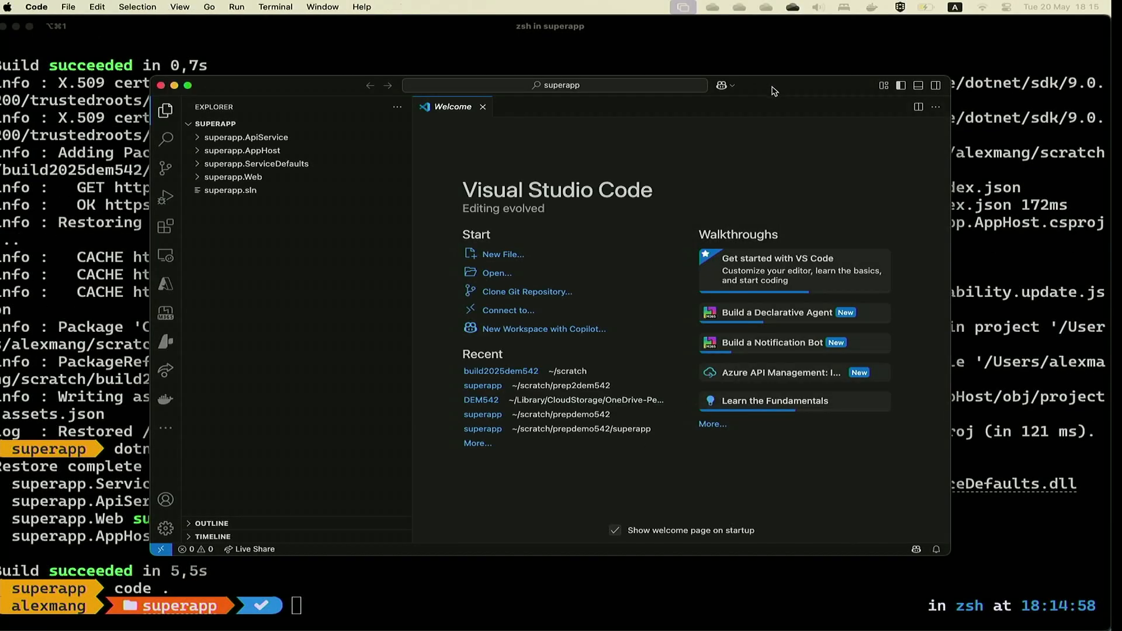
click(187, 85)
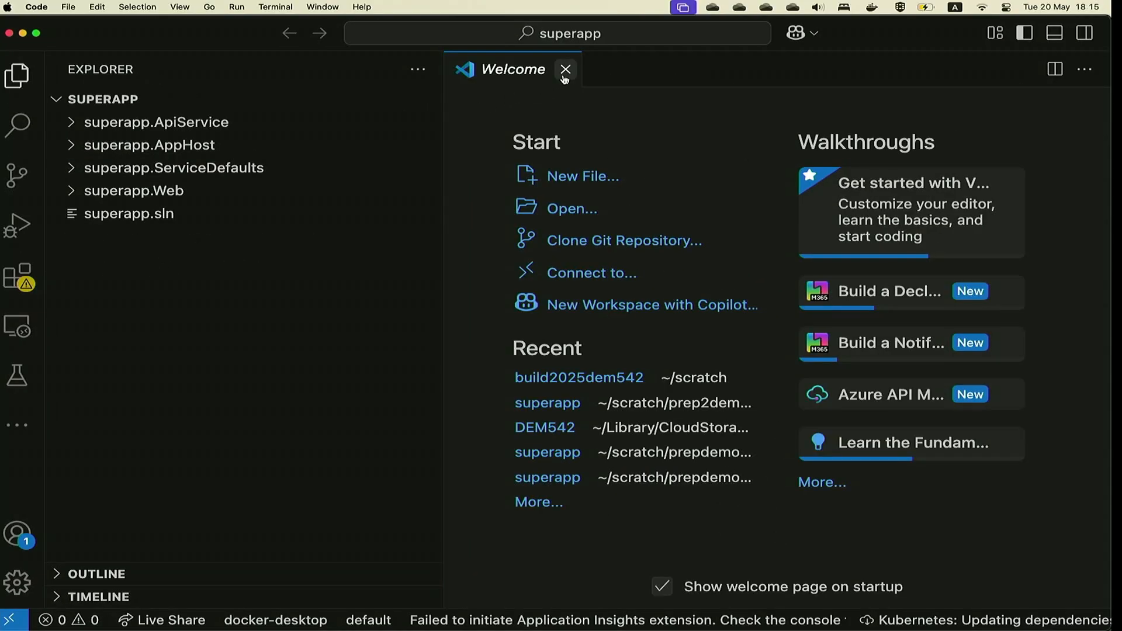
click(565, 70)
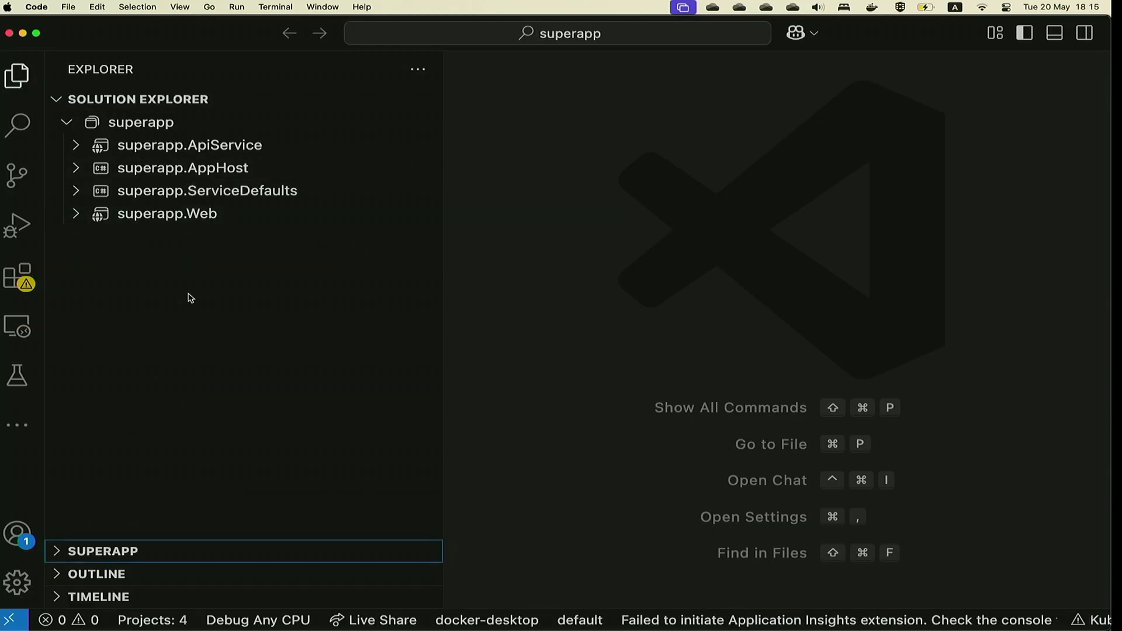
mouse_move(191, 256)
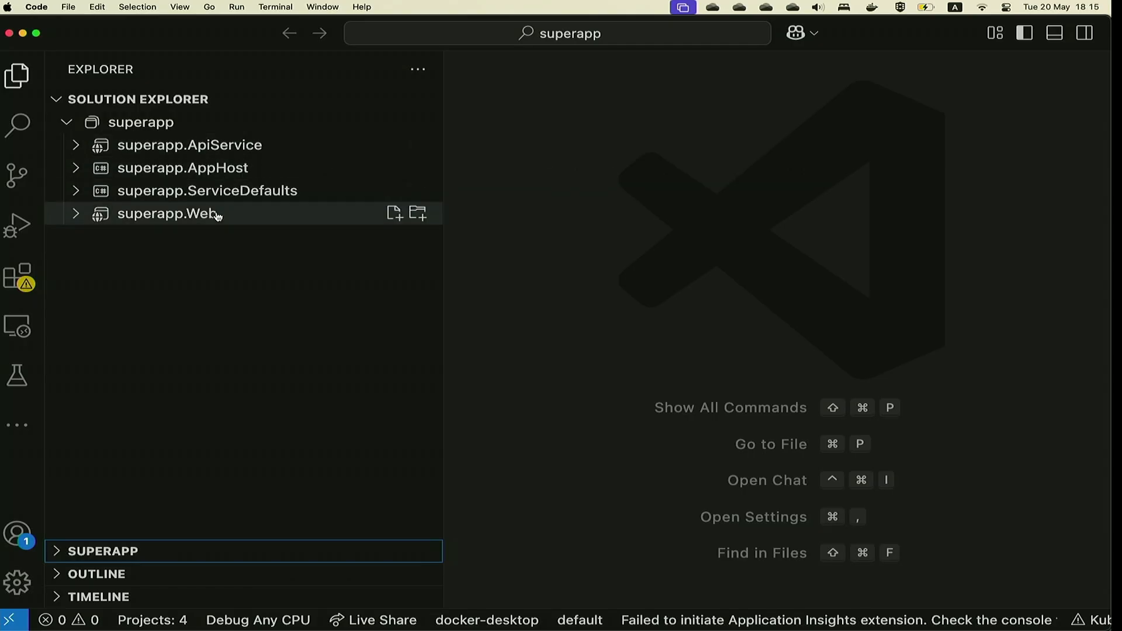
mouse_move(208, 191)
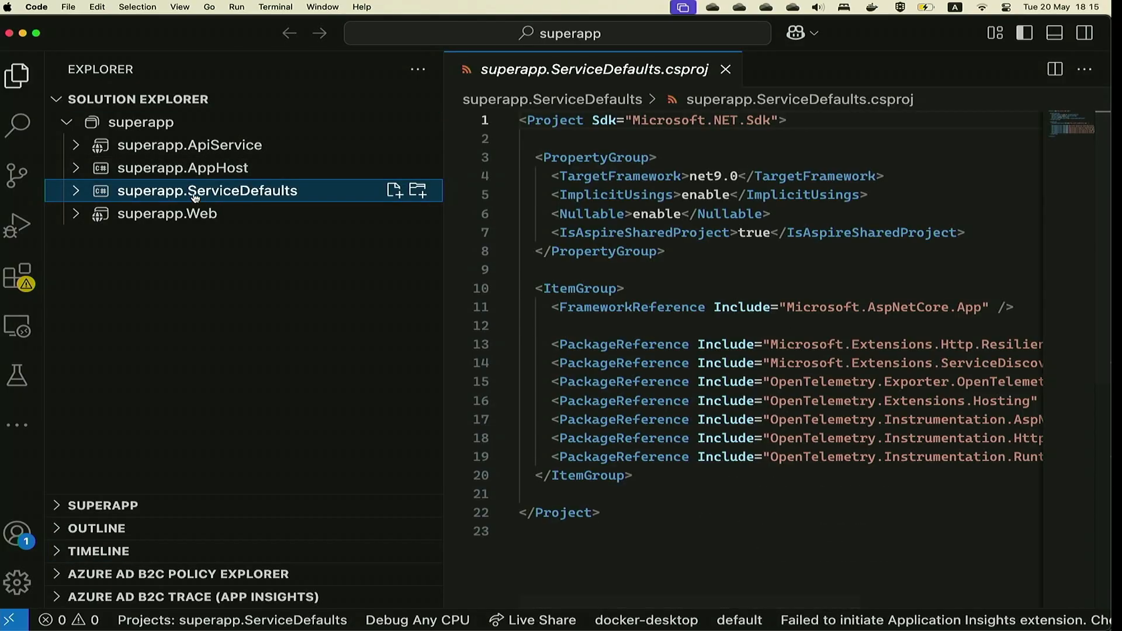
click(551, 119)
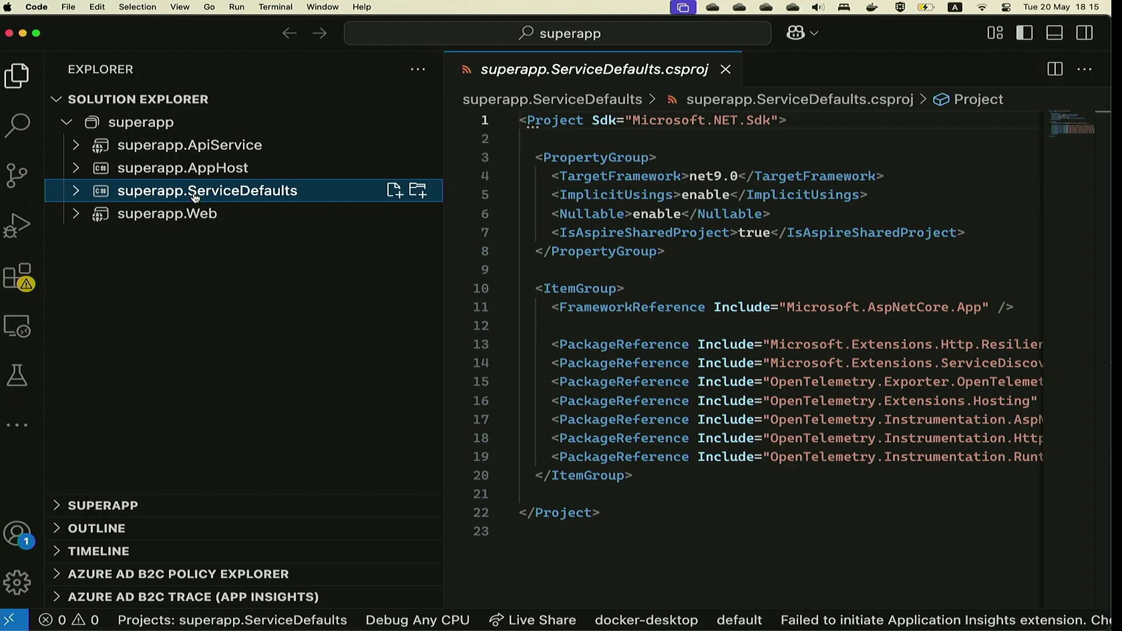
- Close the superapp.ServiceDefaults.csproj editor tab
click(725, 70)
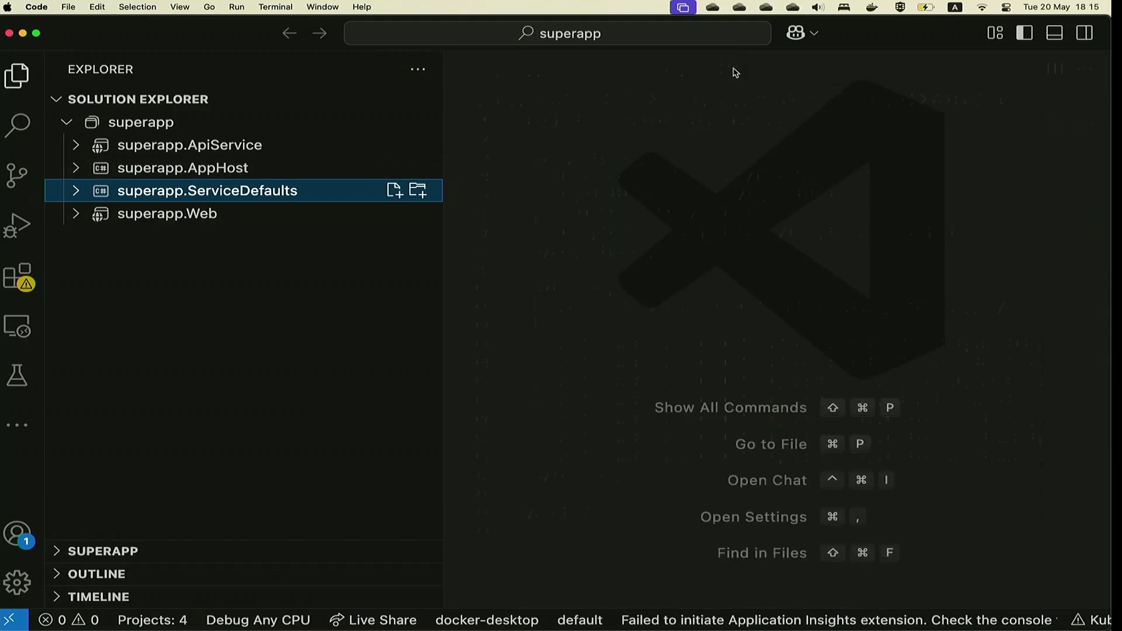
mouse_move(734, 71)
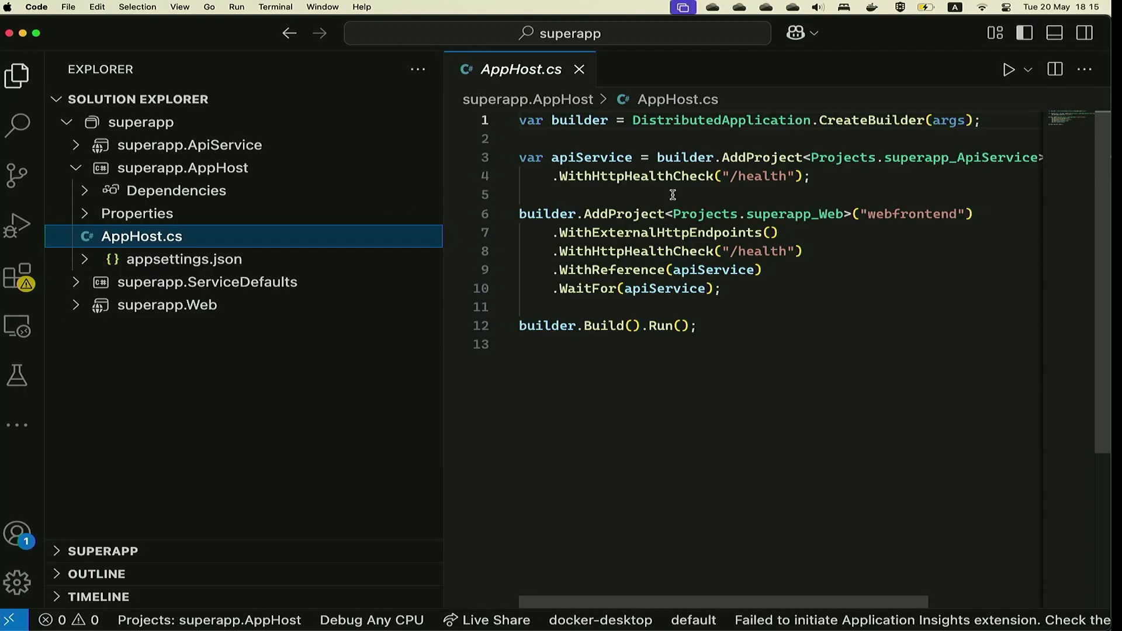
mouse_move(319, 199)
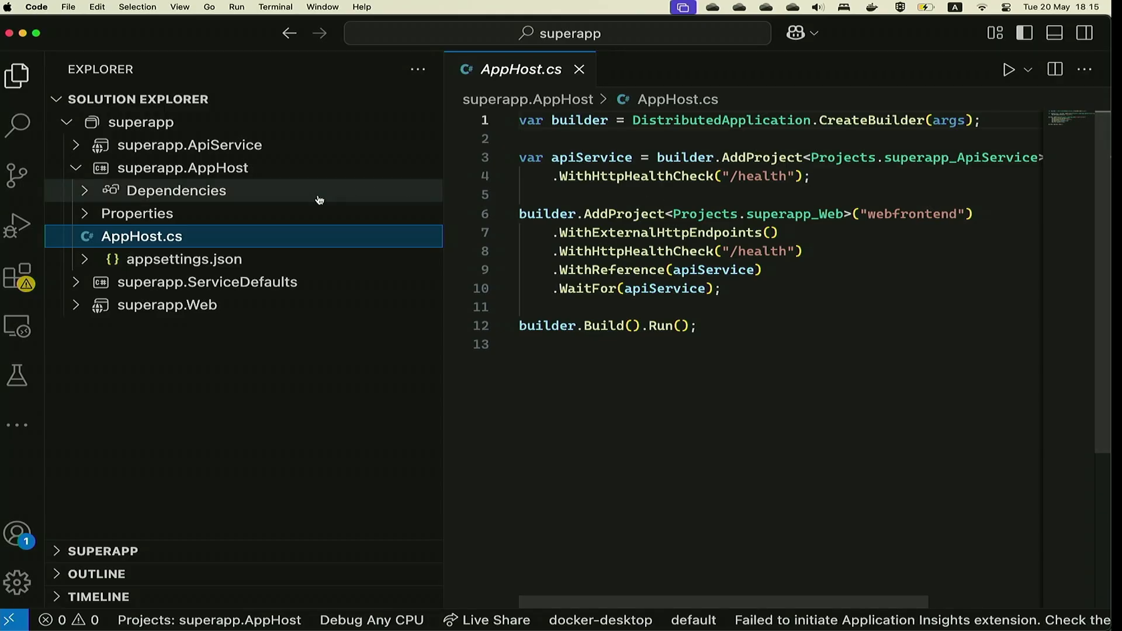
mouse_move(319, 200)
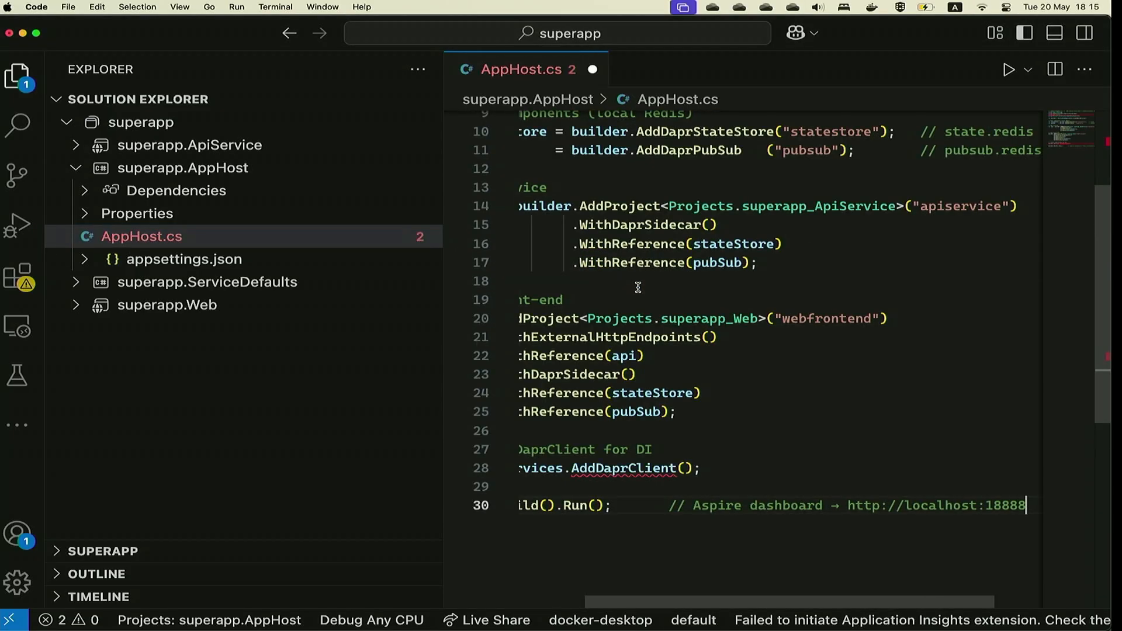
- Hide the file tree and scroll through the Dapr-enabled AppHost.cs
click(17, 77)
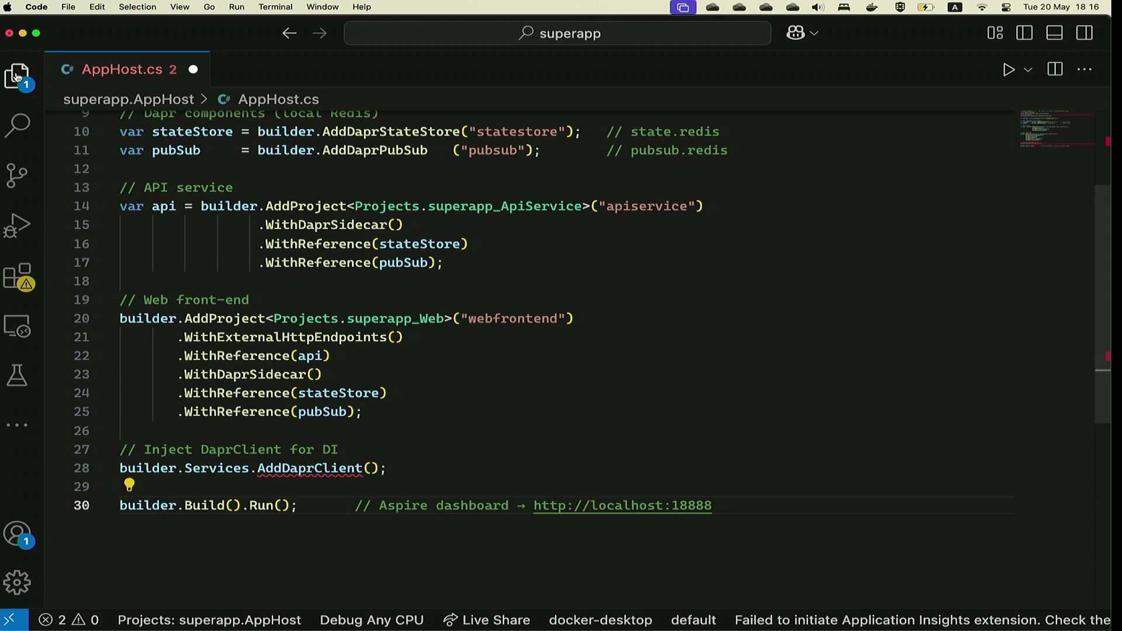
mouse_move(351, 77)
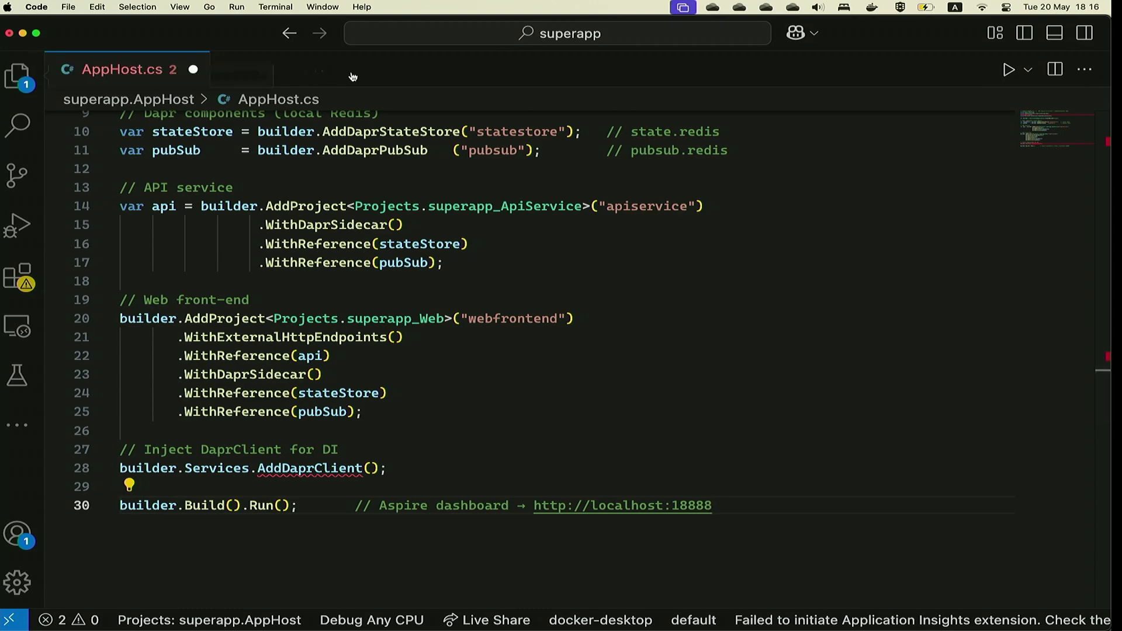
scroll(up, 3)
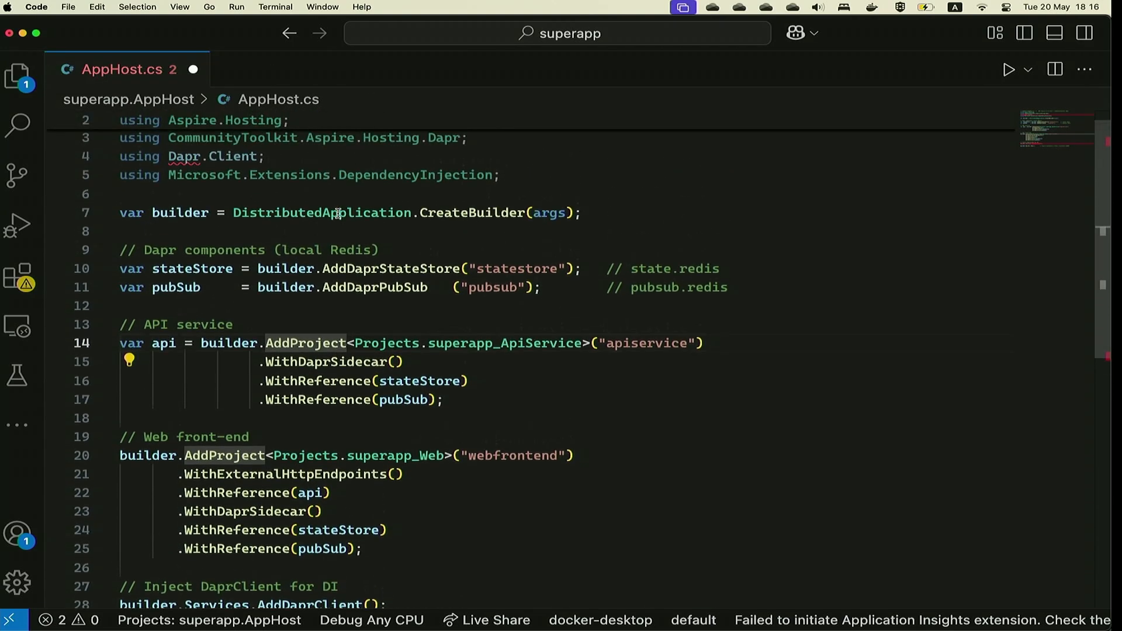
scroll(down, 3)
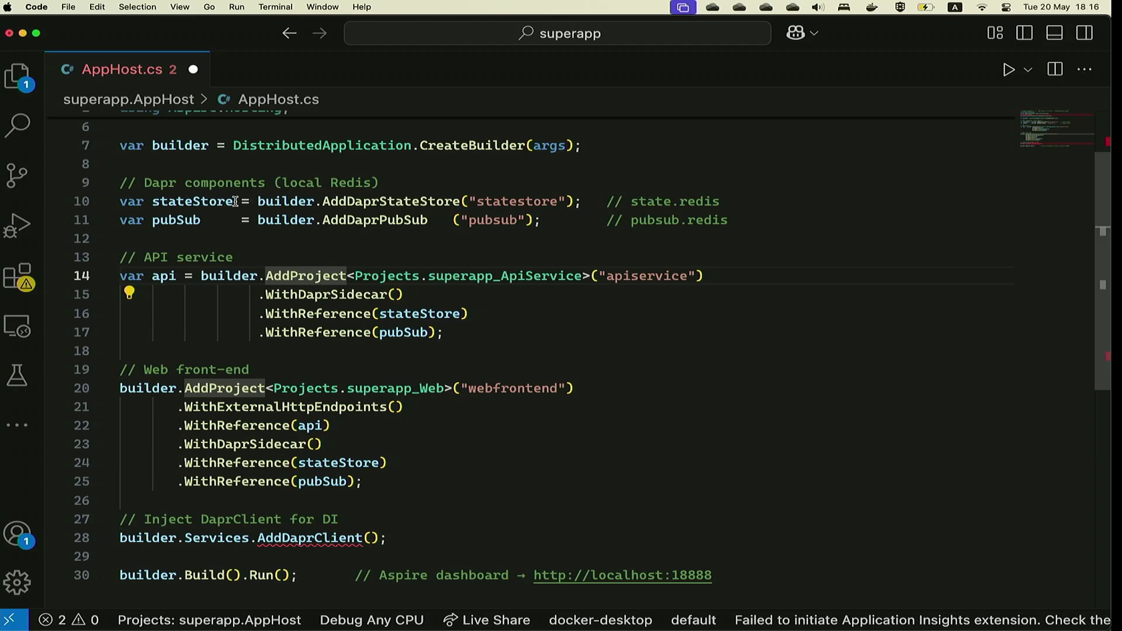
mouse_move(176, 220)
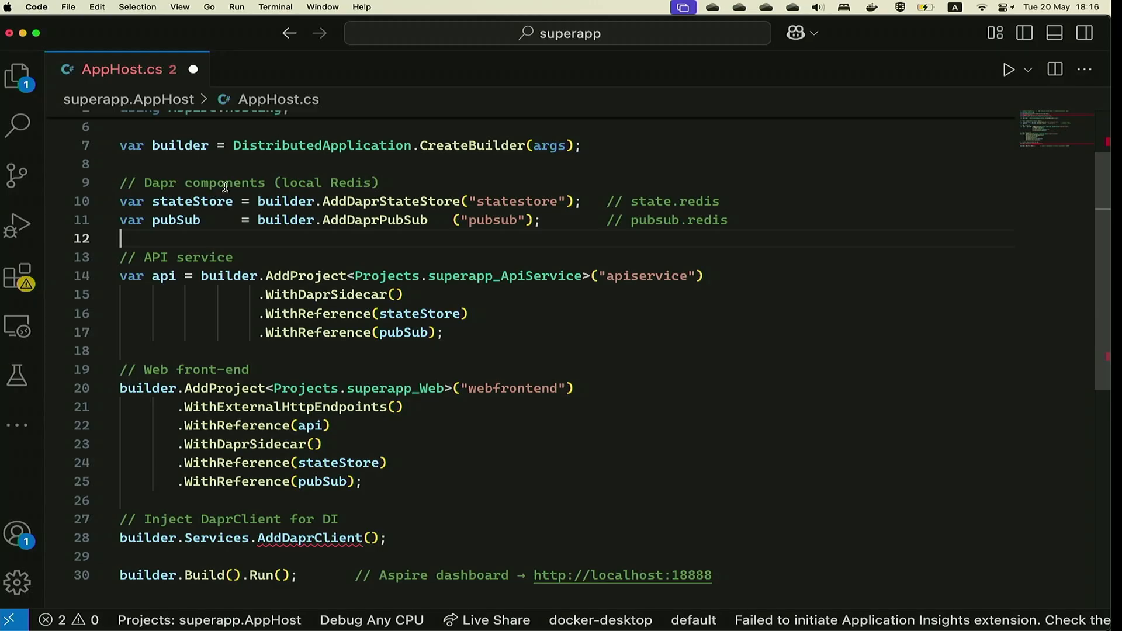
mouse_move(379, 181)
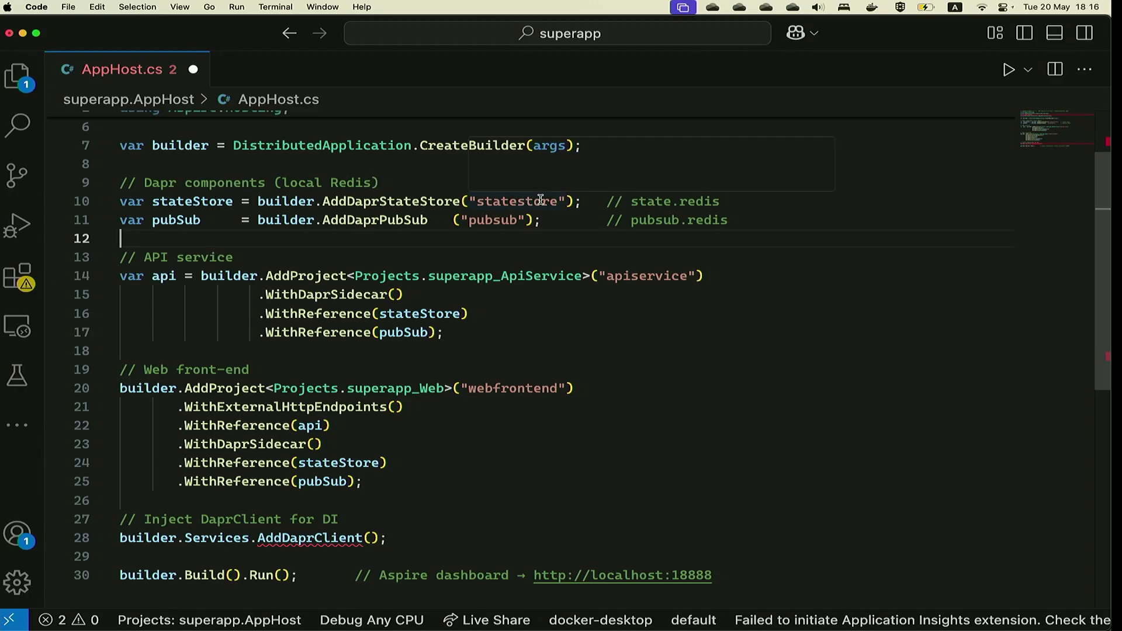
mouse_move(520, 201)
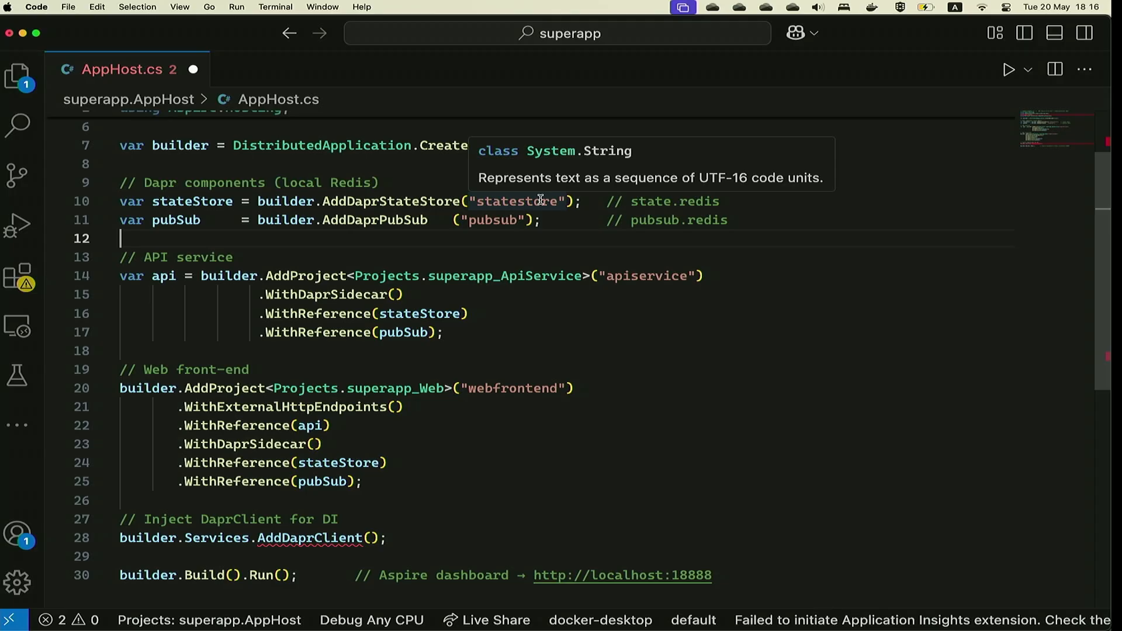
mouse_move(527, 207)
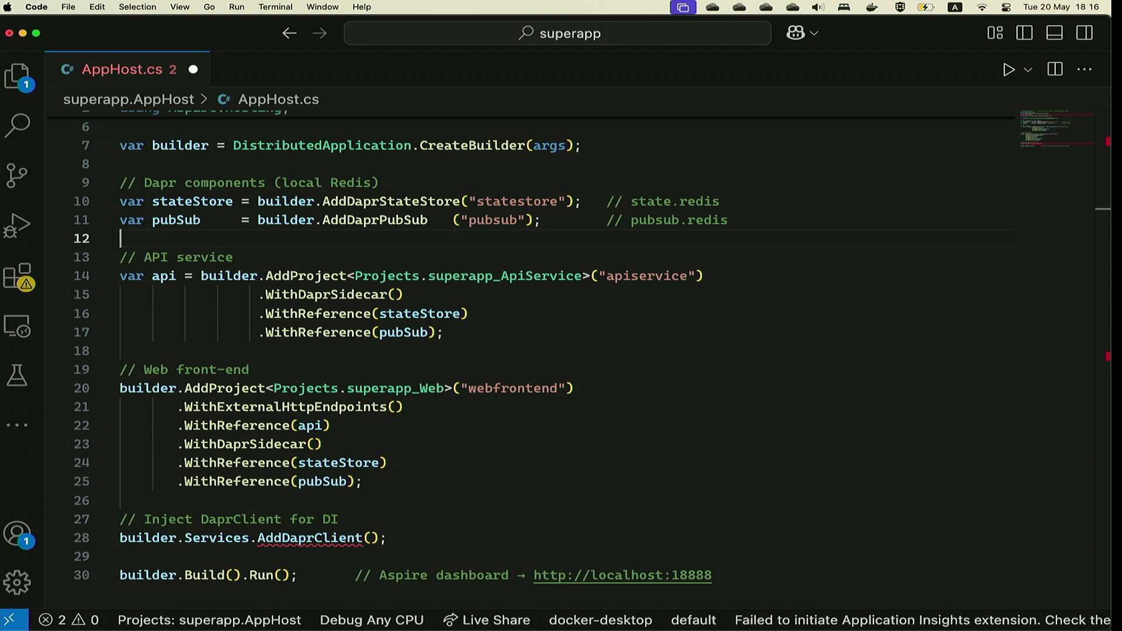
mouse_move(402, 332)
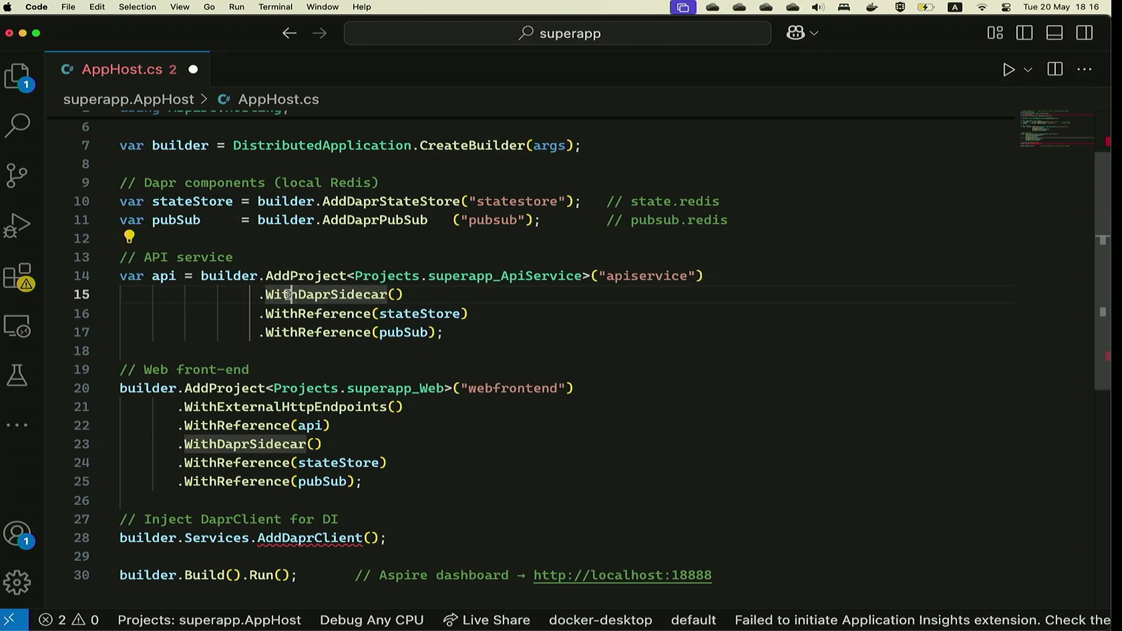
mouse_move(325, 294)
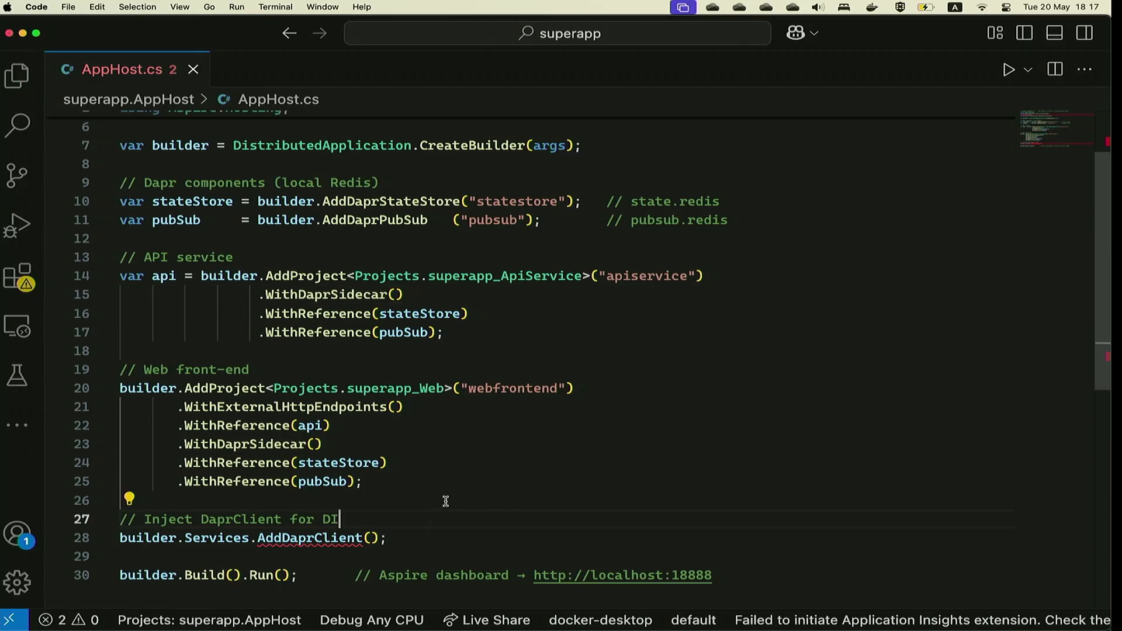
- Switch to iTerm2 to review the dotnet build output
click(125, 500)
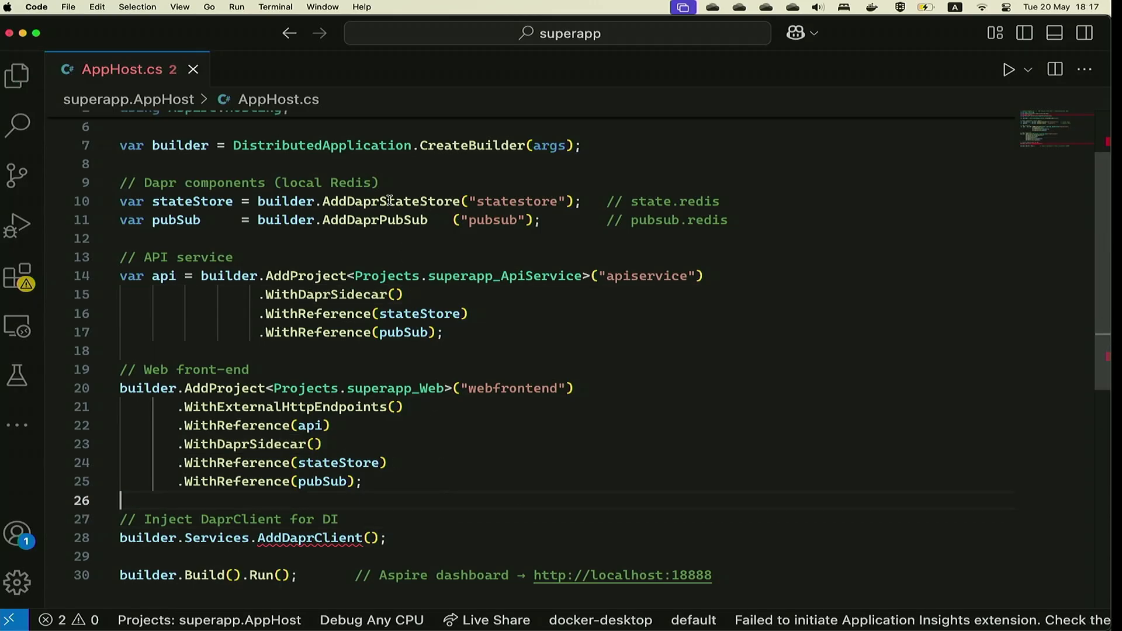
mouse_move(390, 201)
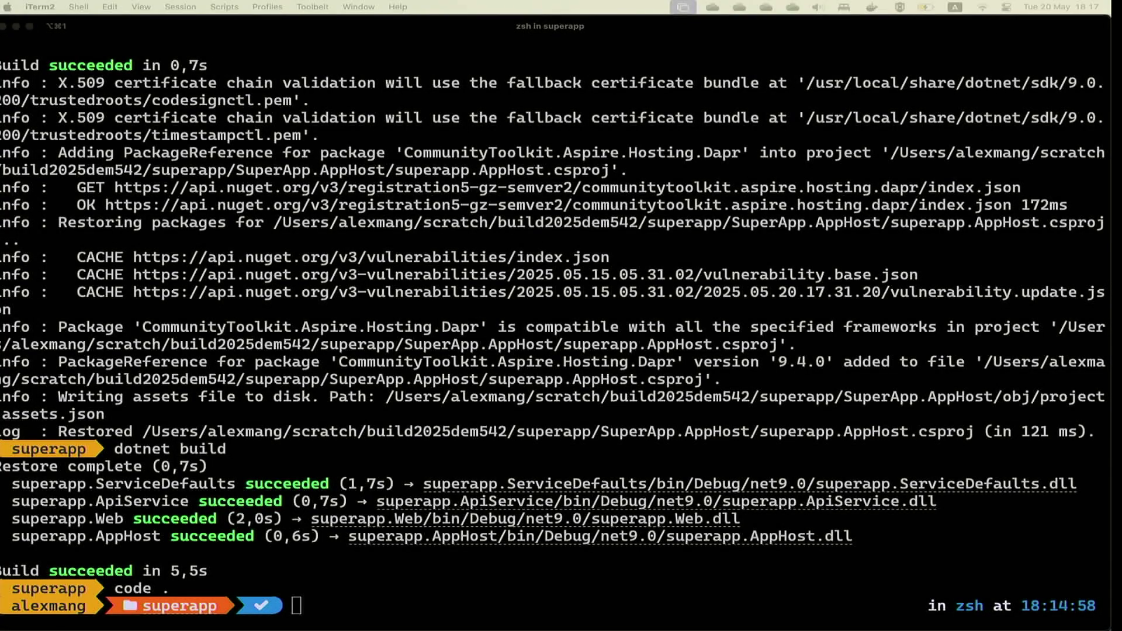
mouse_move(301, 451)
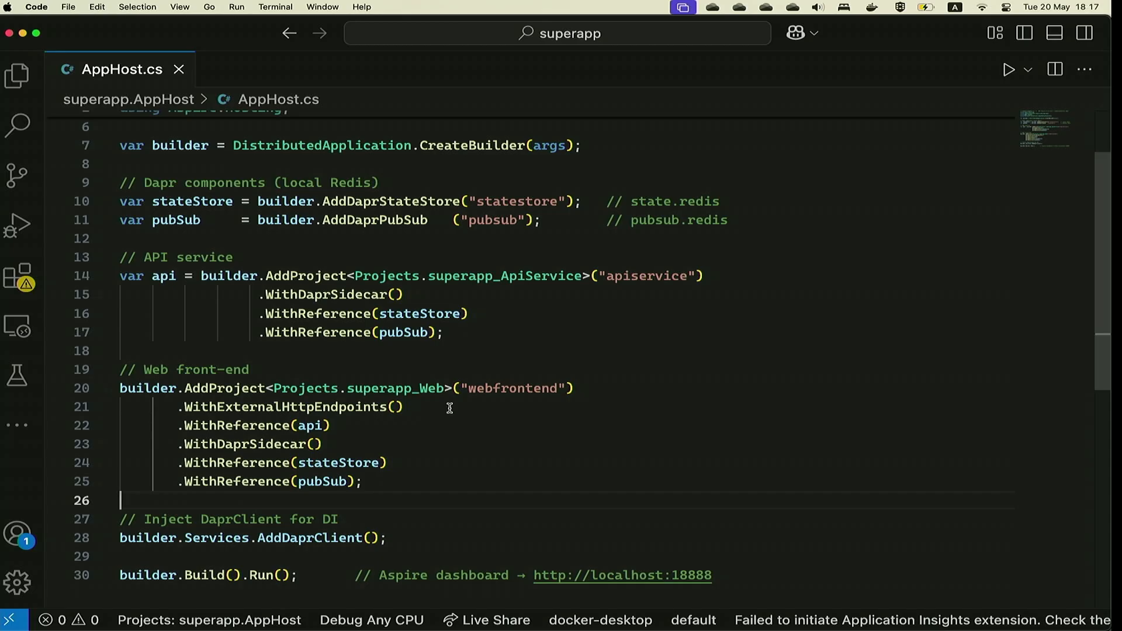
mouse_move(567, 377)
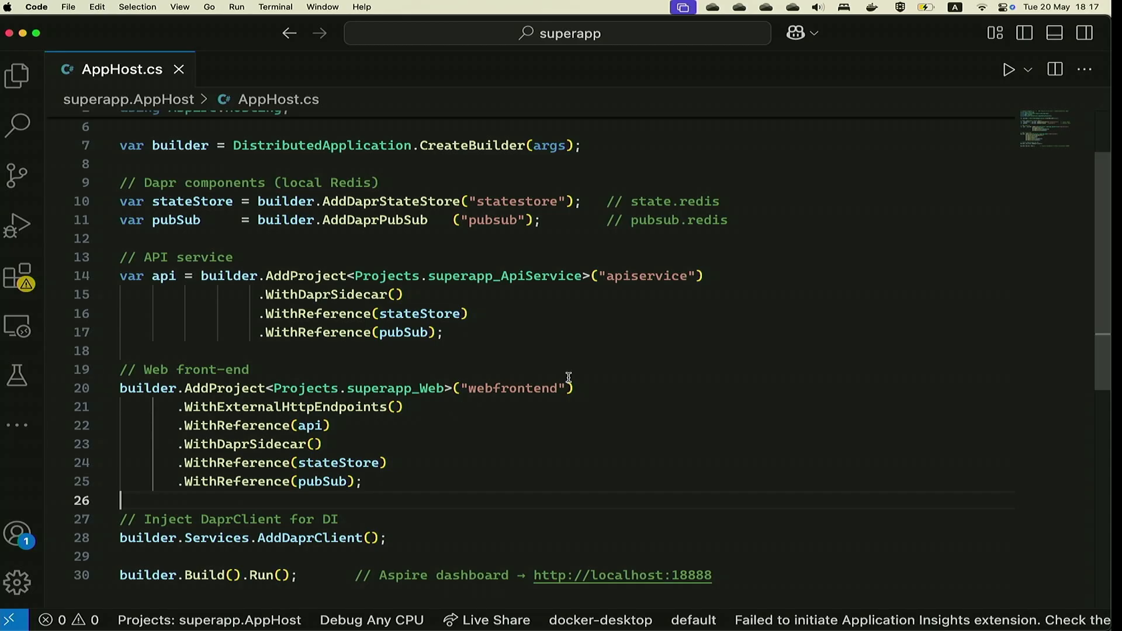
- Debug 'C#: superapp.AppHost [Default Configuration]' with the C# debugger and view Run and Debug
click(1008, 70)
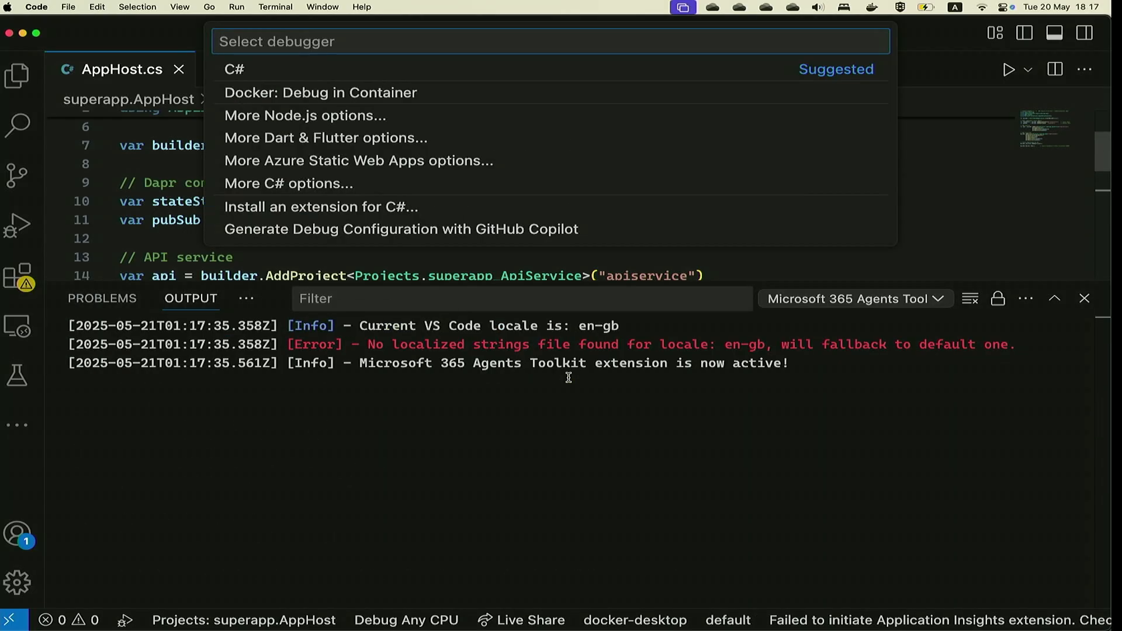
mouse_move(507, 81)
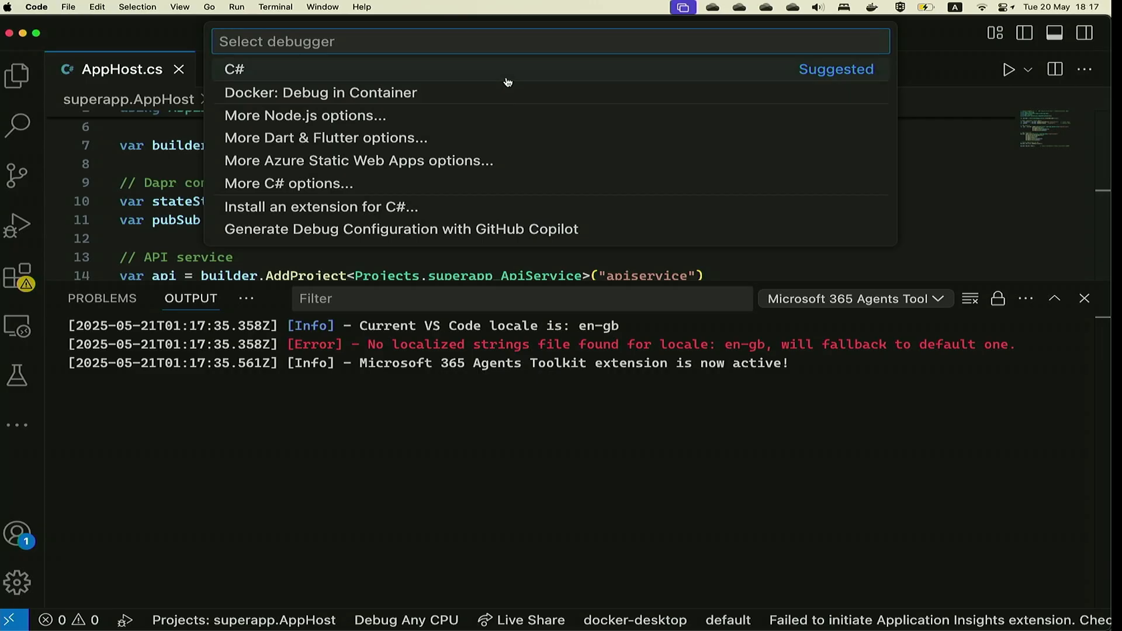
click(234, 70)
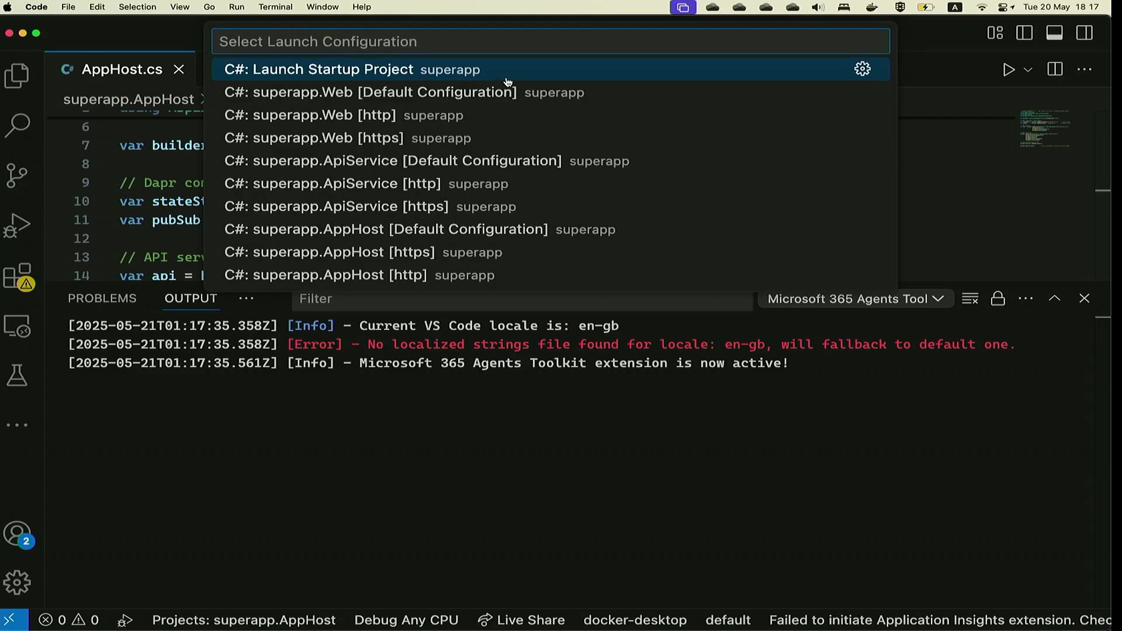
mouse_move(461, 115)
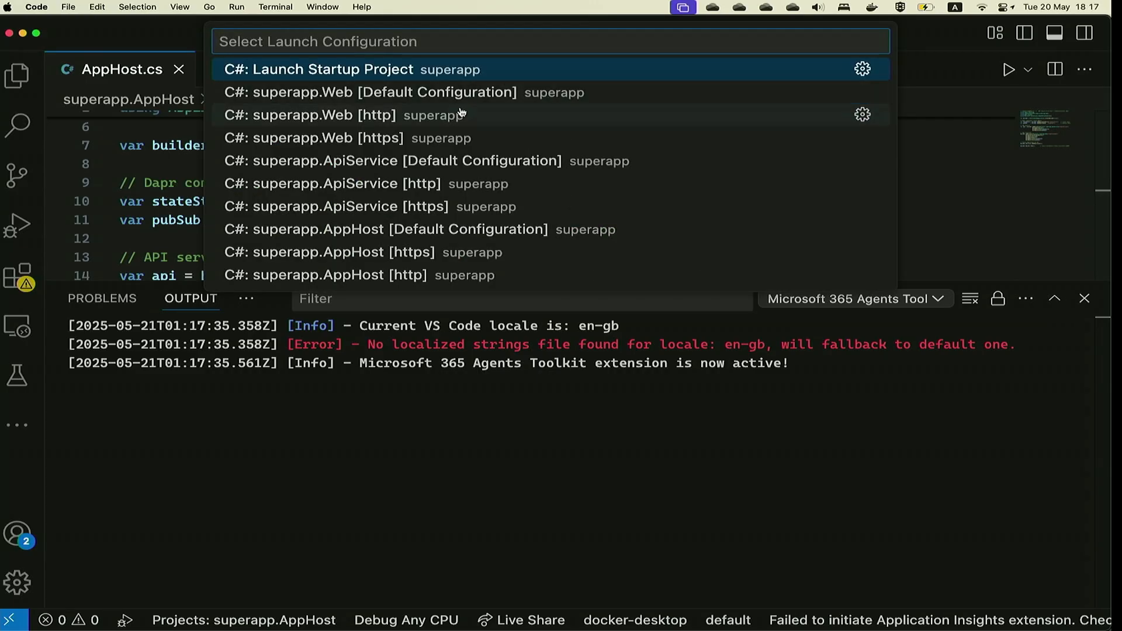
mouse_move(387, 230)
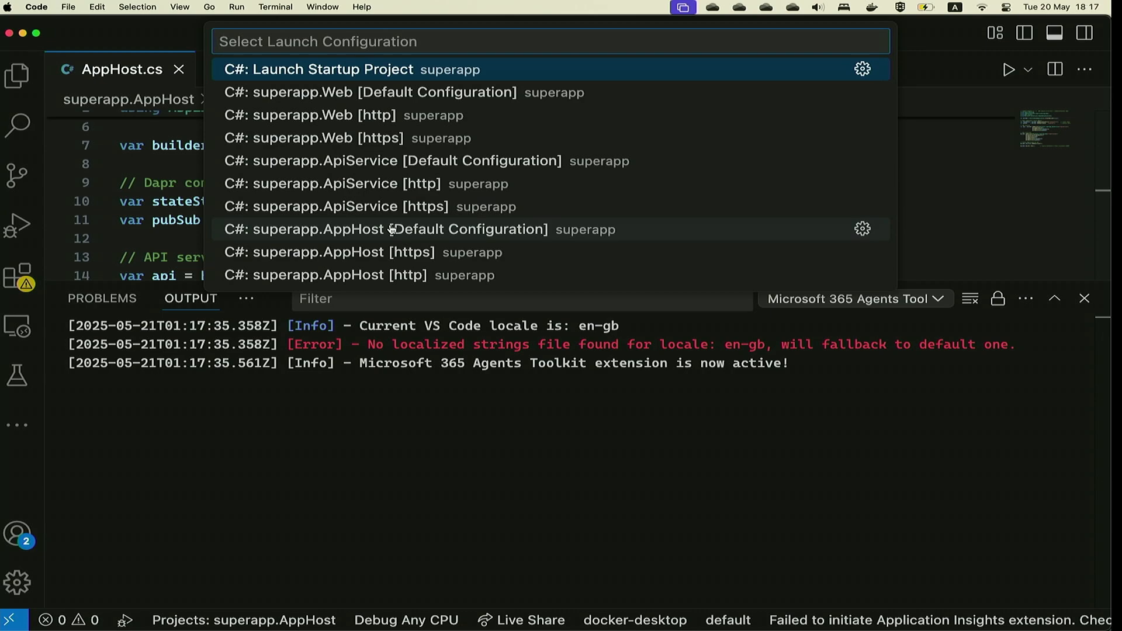
click(385, 229)
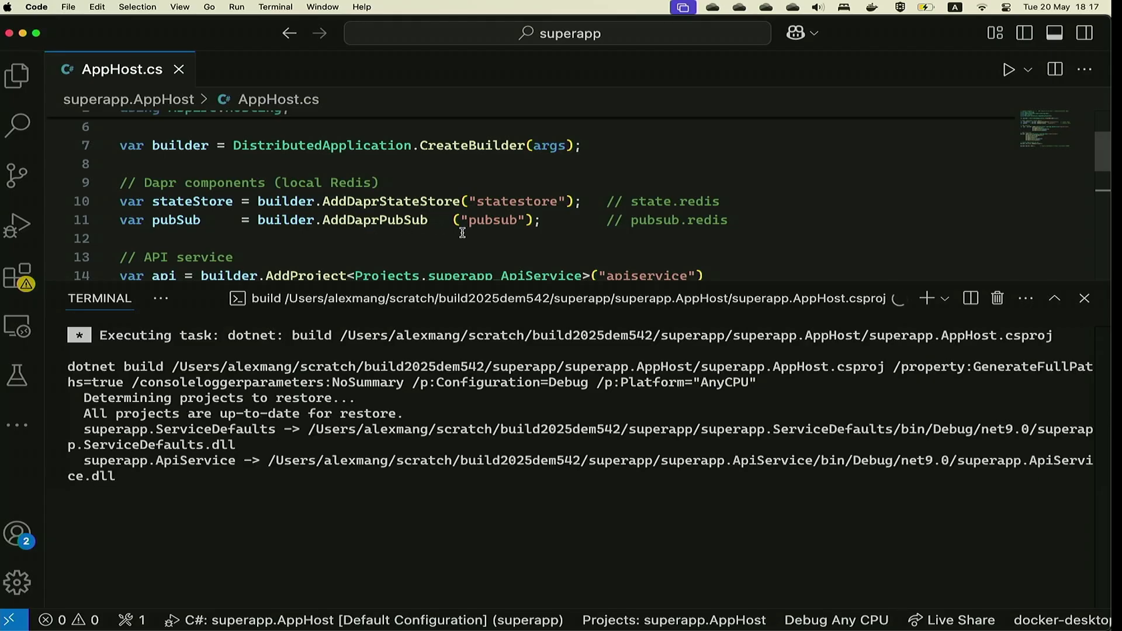
click(18, 224)
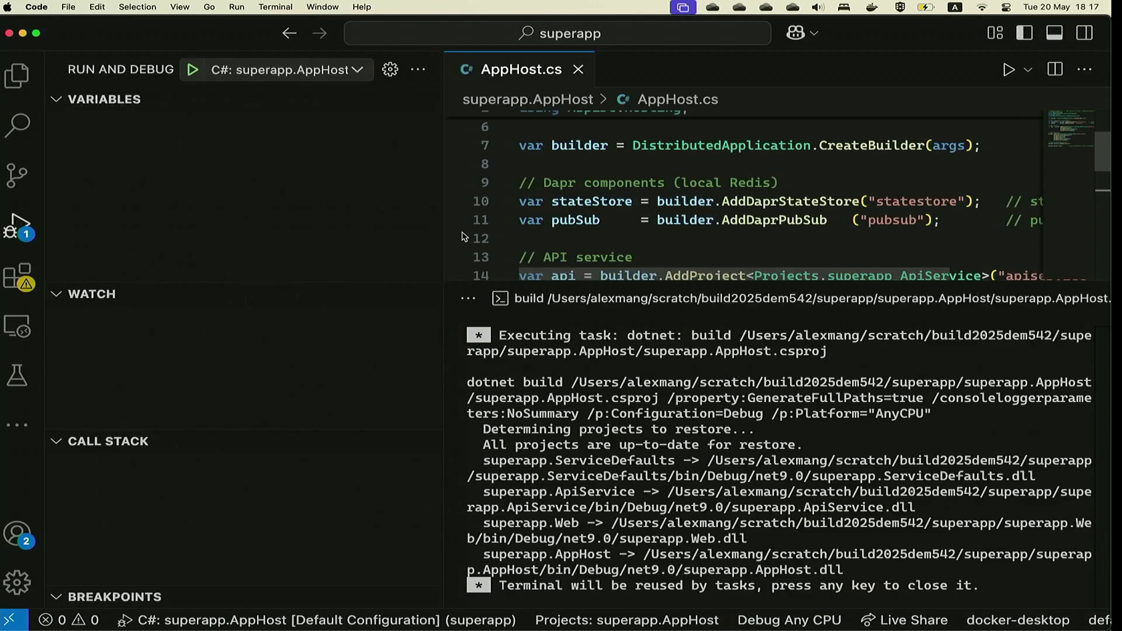
click(191, 69)
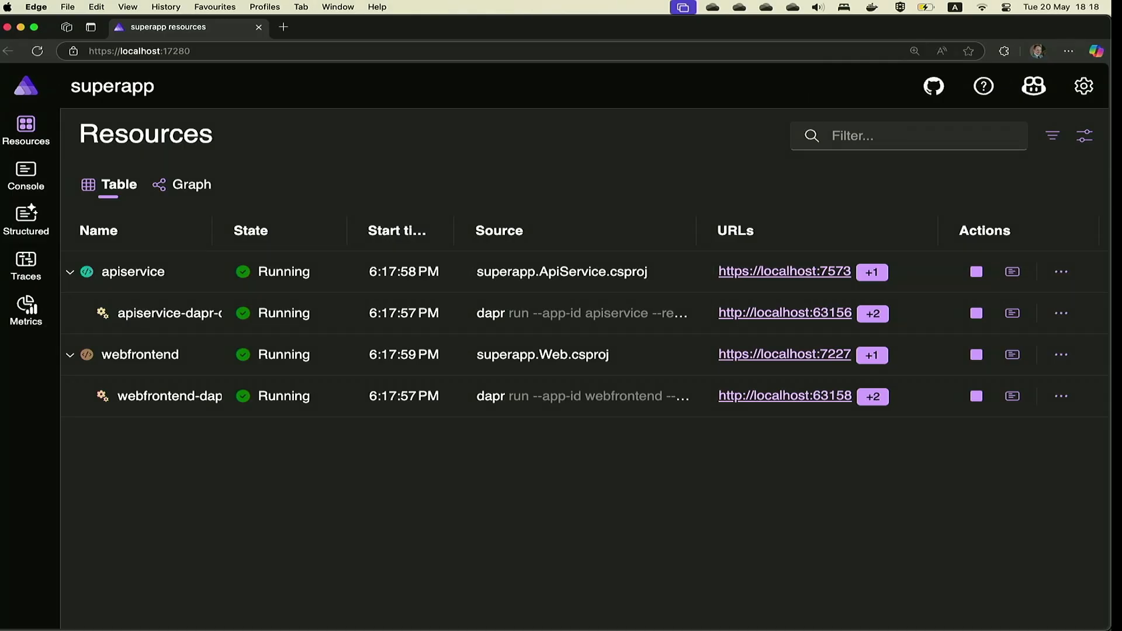
mouse_move(251, 417)
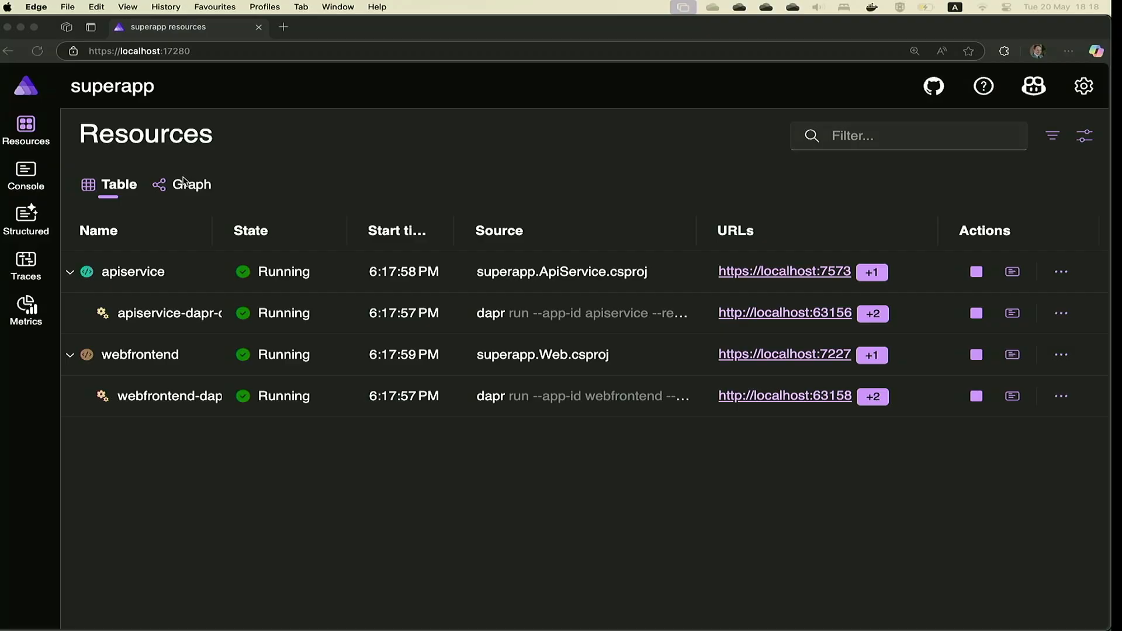
- Review the Aspire dashboard Resources table showing all services and Dapr sidecars Running
click(191, 184)
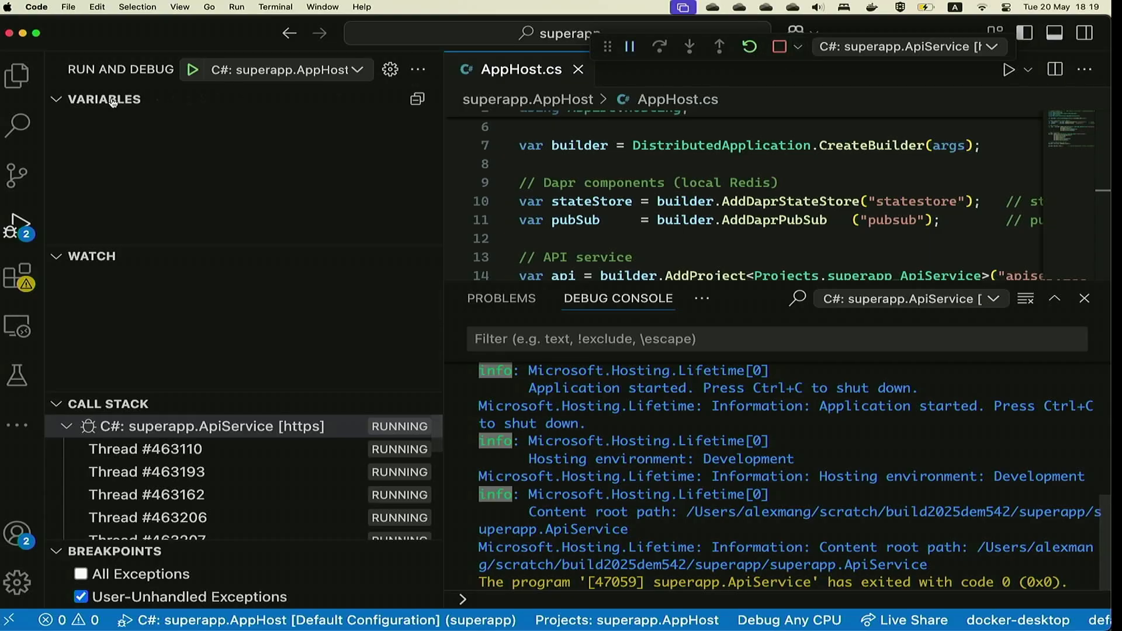
- Open superapp.ApiService/Program.cs, close the bottom panel, and scroll through it
click(17, 74)
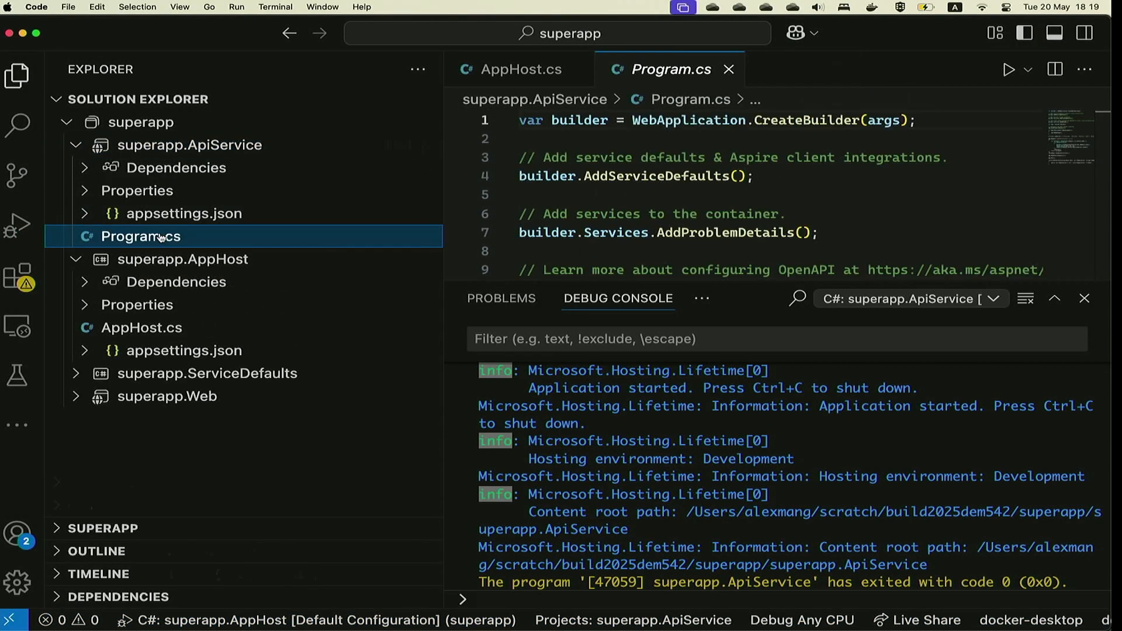
click(17, 75)
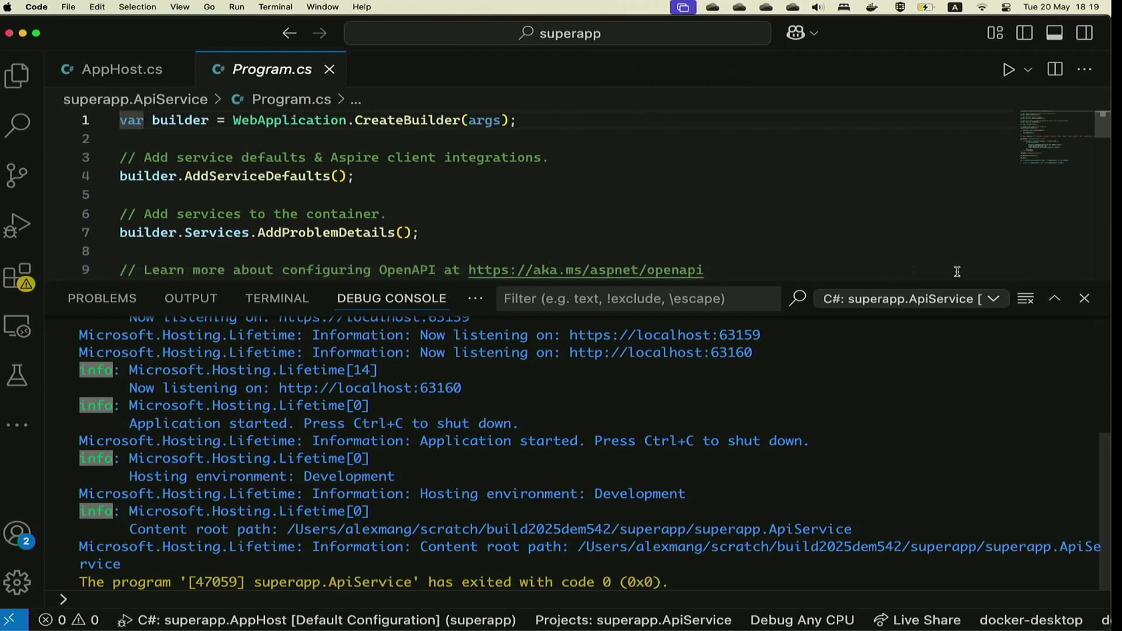
click(1084, 298)
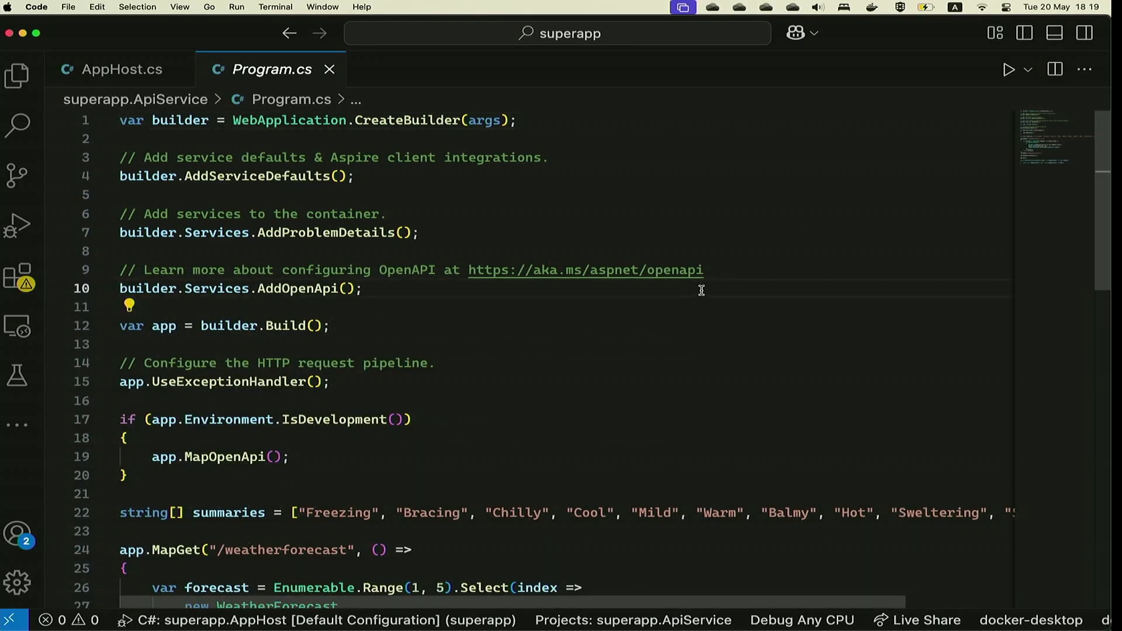
scroll(down, 3)
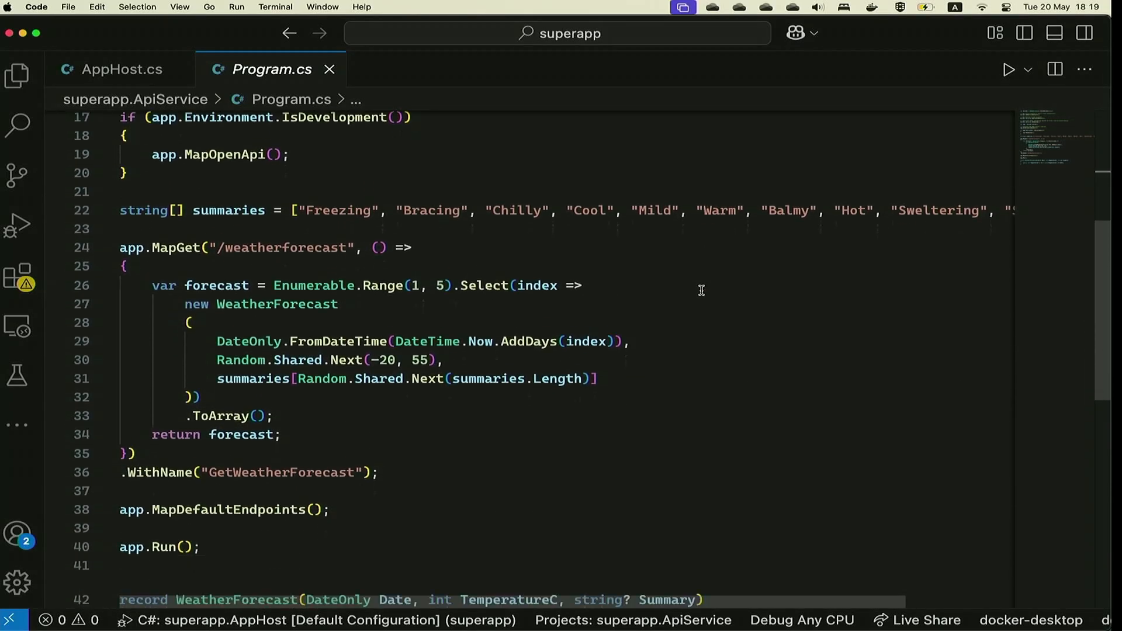
scroll(down, 3)
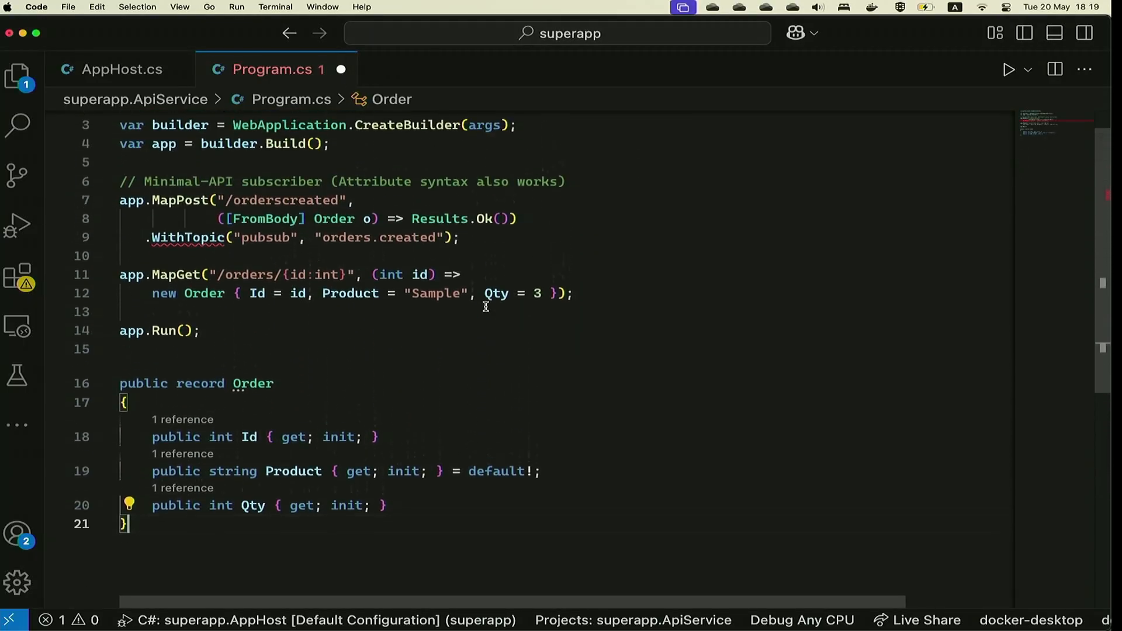
- Scroll up through the ApiService Program.cs orders.created subscriber code
scroll(up, 3)
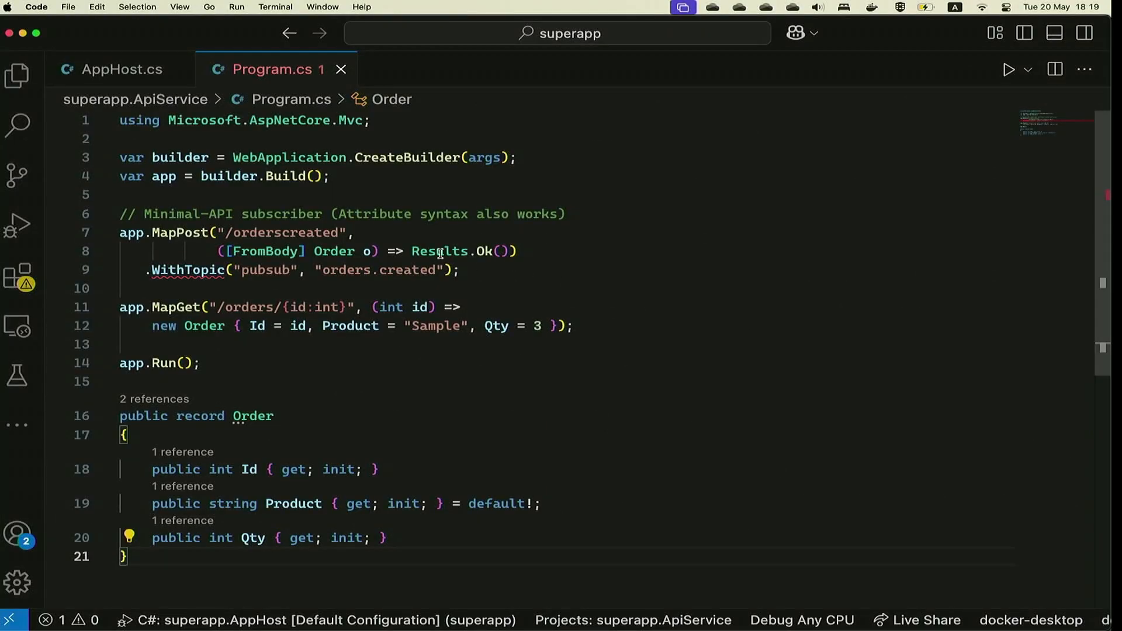
mouse_move(440, 251)
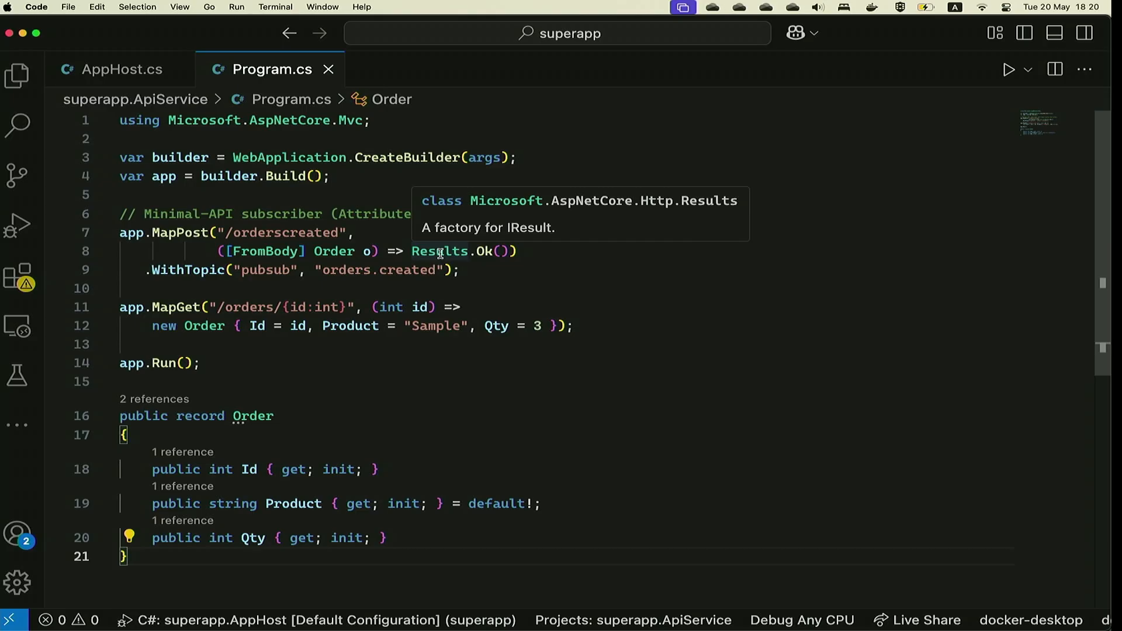
mouse_move(334, 289)
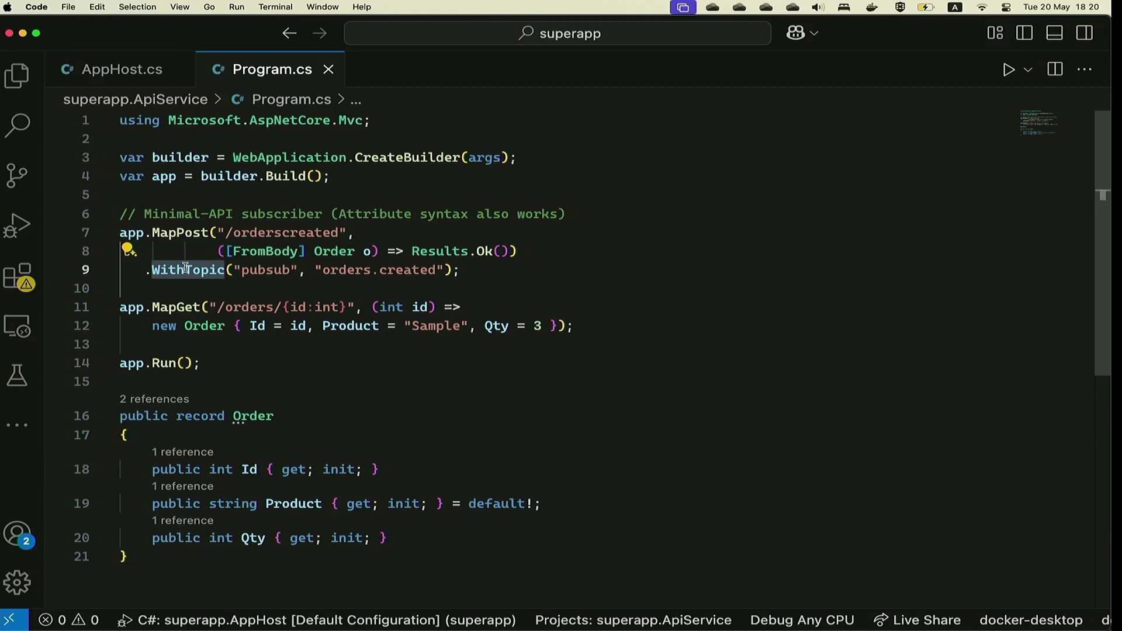
mouse_move(187, 270)
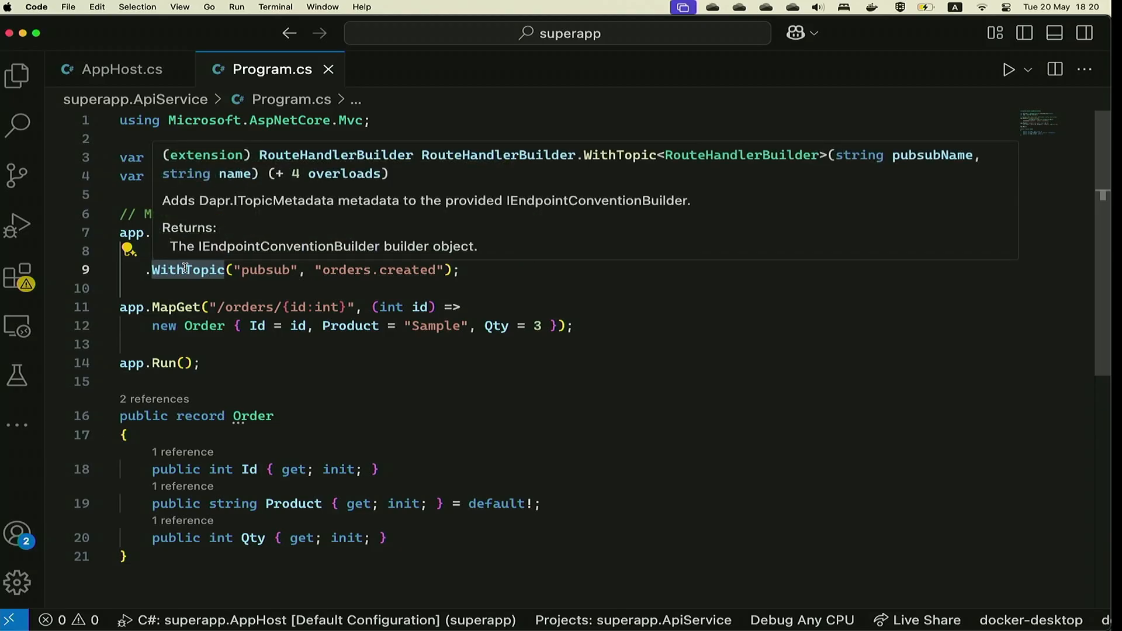
mouse_move(175, 275)
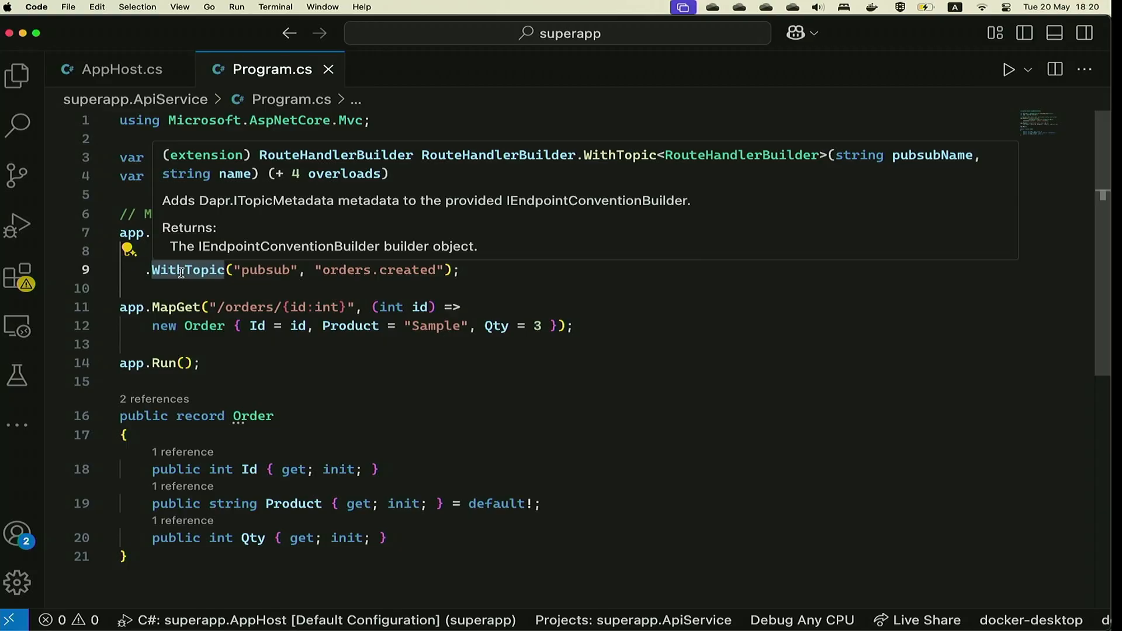
mouse_move(180, 270)
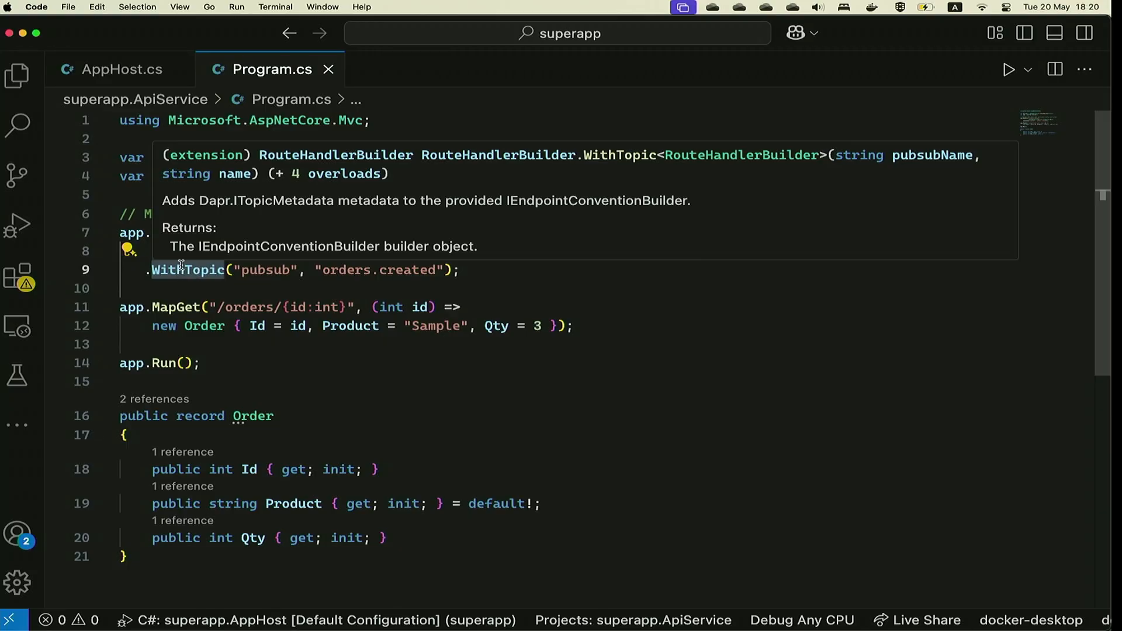
mouse_move(386, 262)
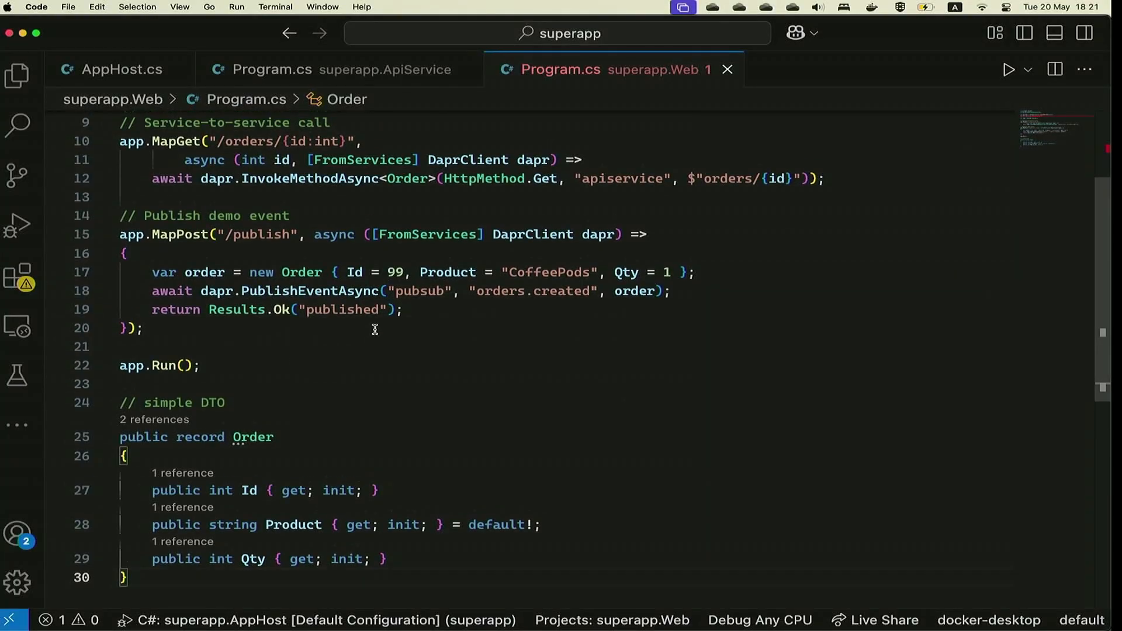
- Review the Web Program.cs DaprClient InvokeMethodAsync and PublishEventAsync endpoints
scroll(up, 3)
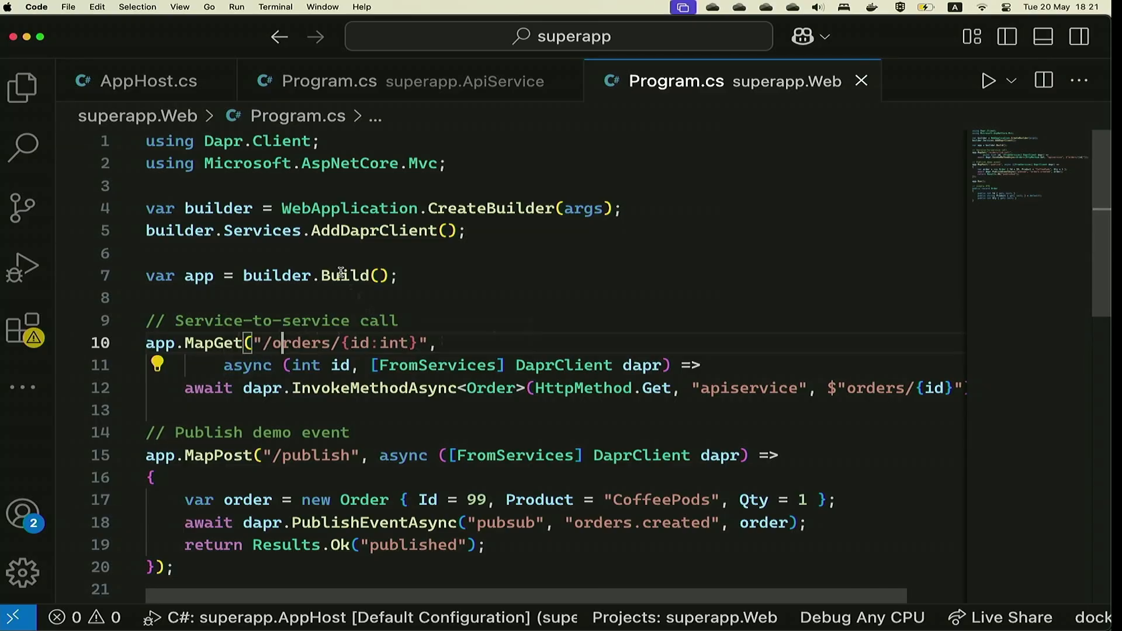
mouse_move(287, 343)
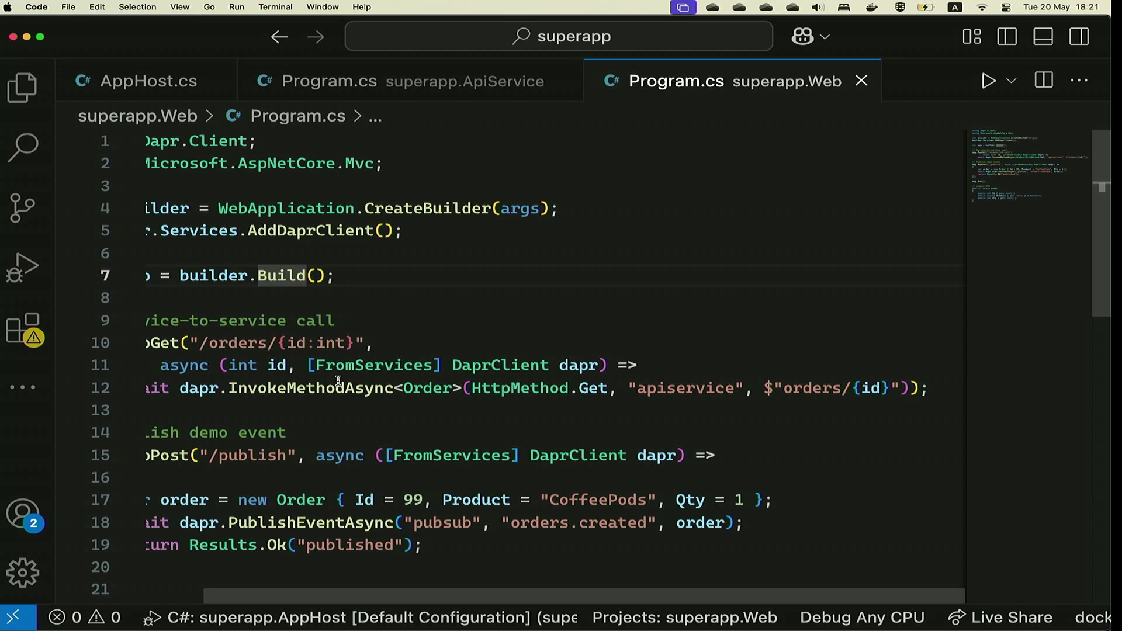
scroll(left, 3)
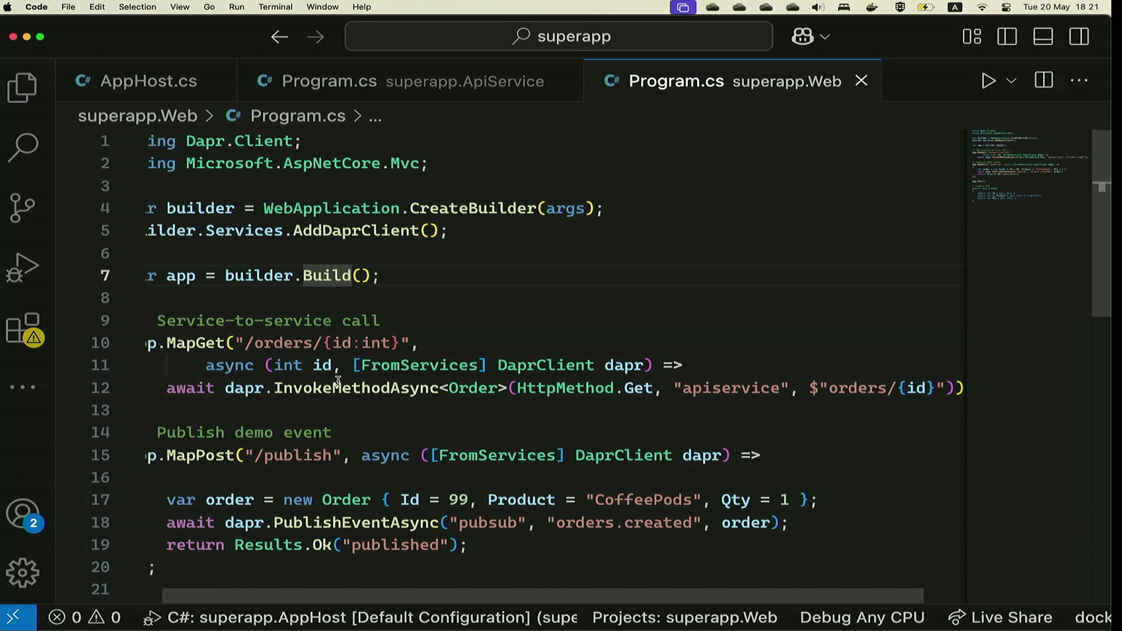
mouse_move(362, 388)
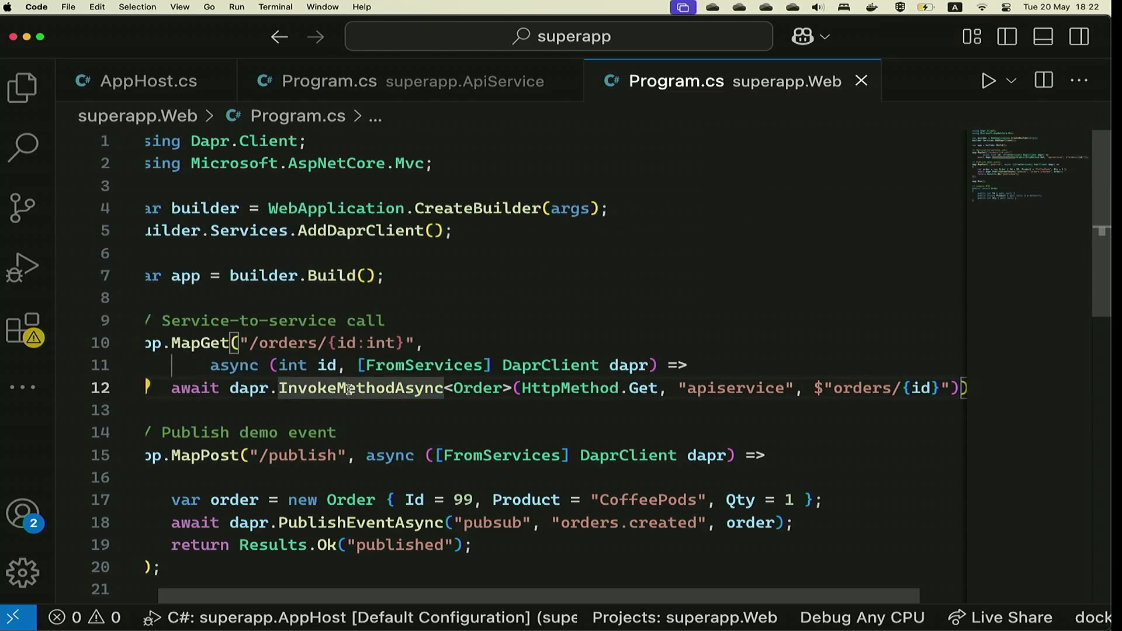
mouse_move(361, 388)
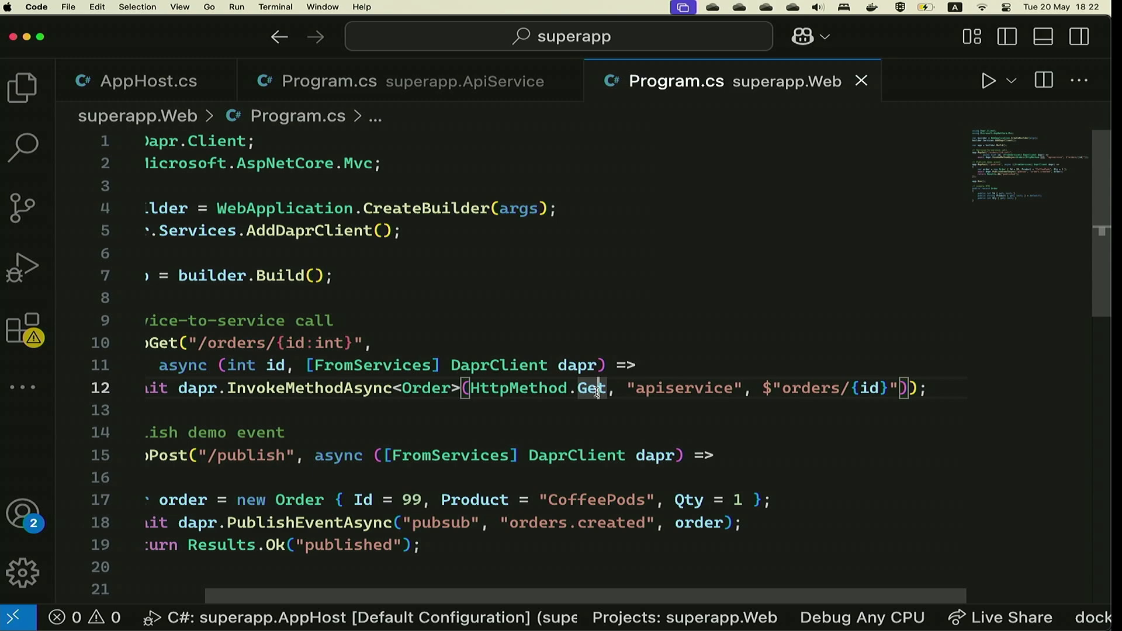
mouse_move(683, 388)
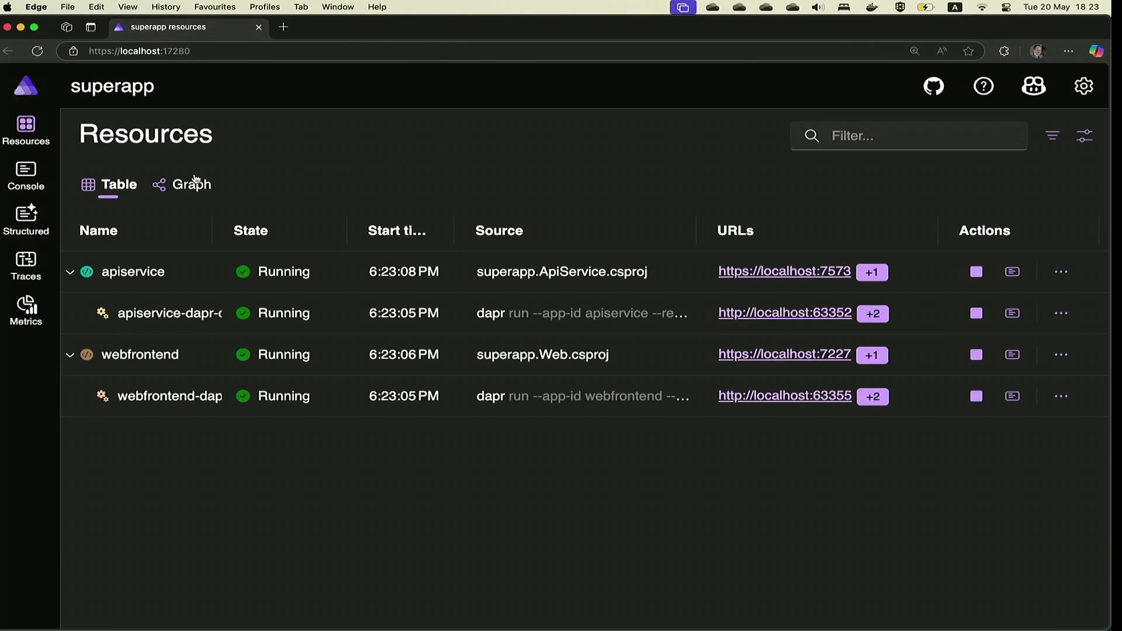
- Show the Aspire Resources table with apiservice, webfrontend and their Dapr sidecars
click(190, 184)
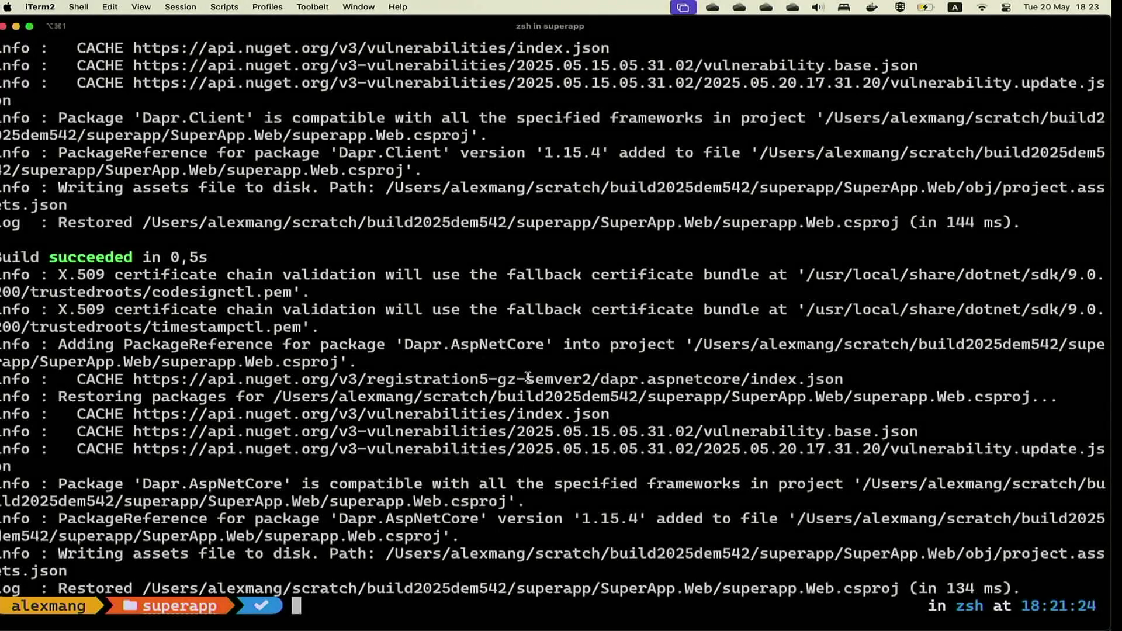
mouse_move(526, 377)
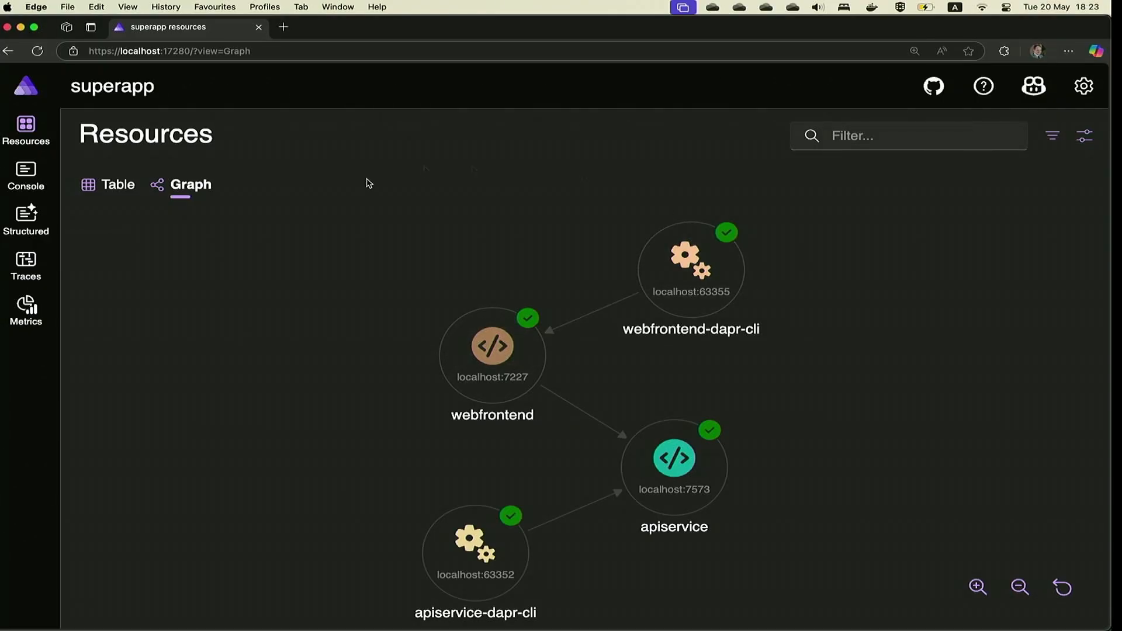
- Rerun the orders/123 curl request against the corrected localhost port
click(117, 184)
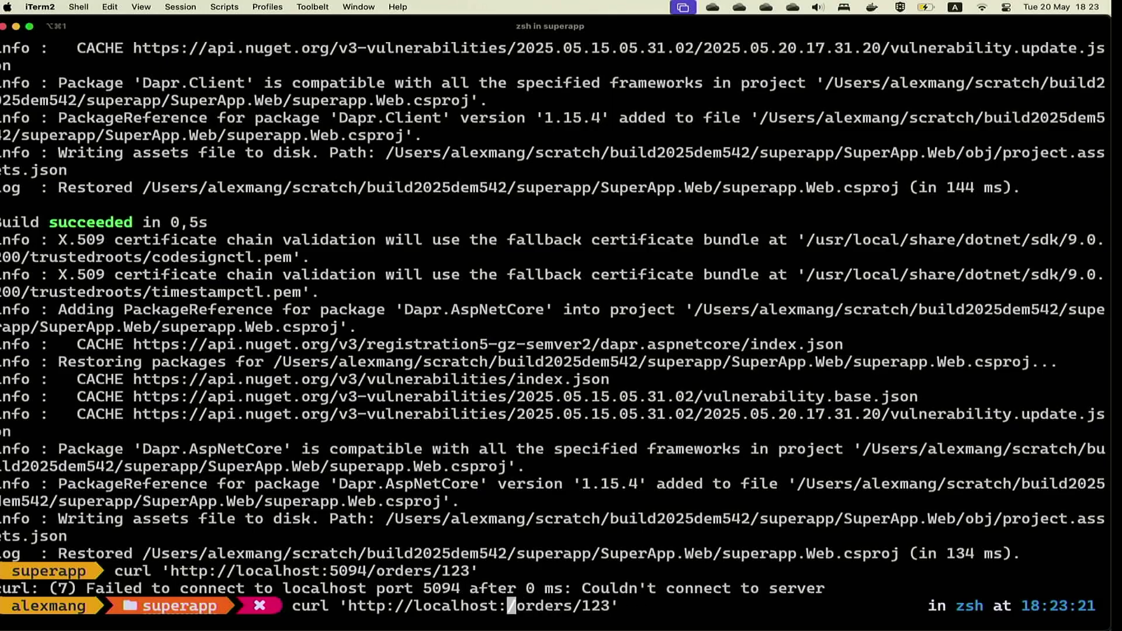
key(Return)
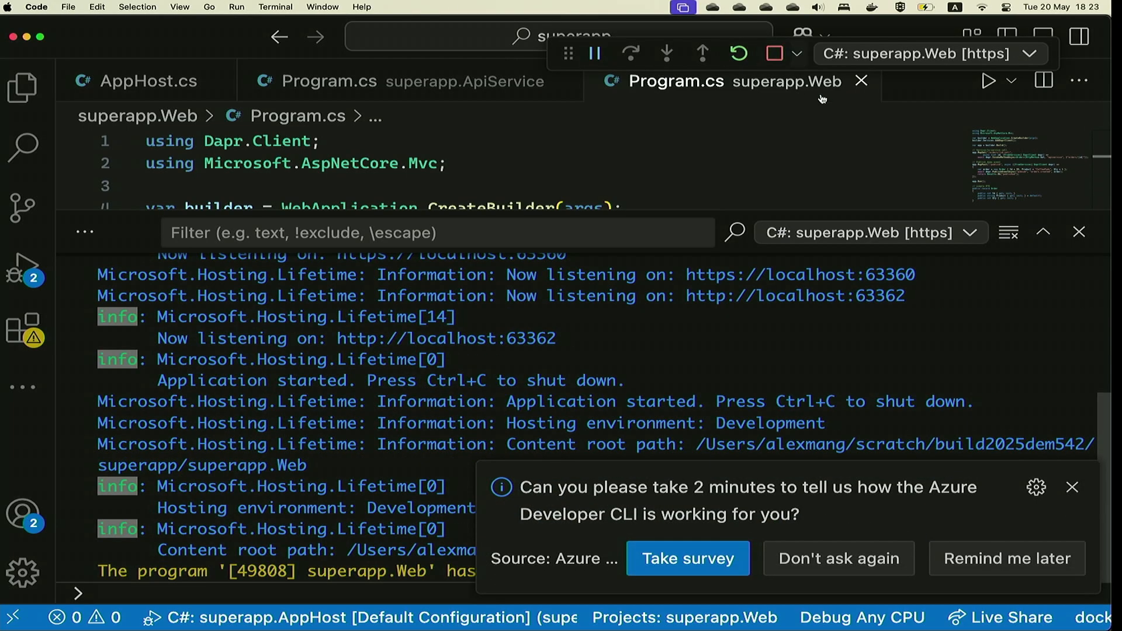
- Hide the Debug Console, dismiss the azd survey prompt, and show ApiService Program.cs
click(1080, 232)
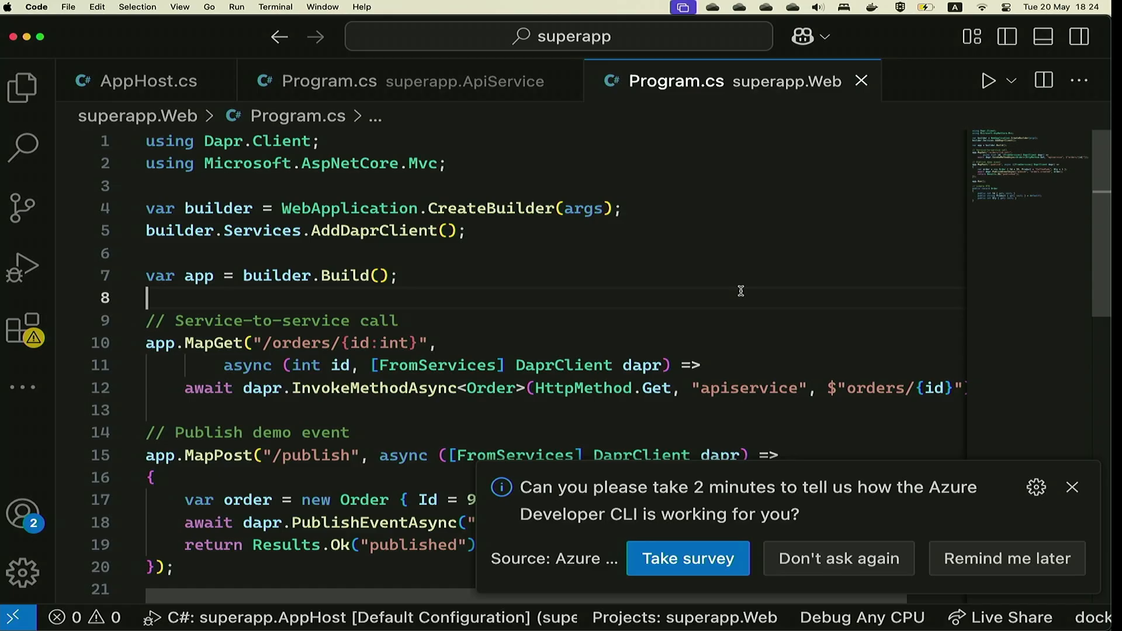
click(1072, 487)
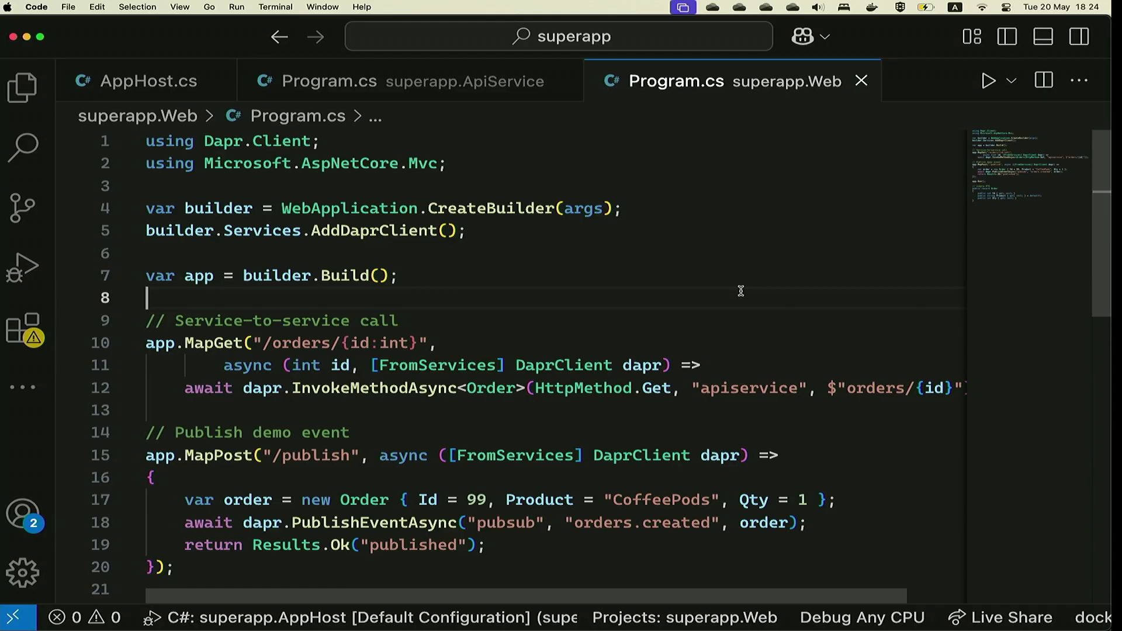
mouse_move(754, 280)
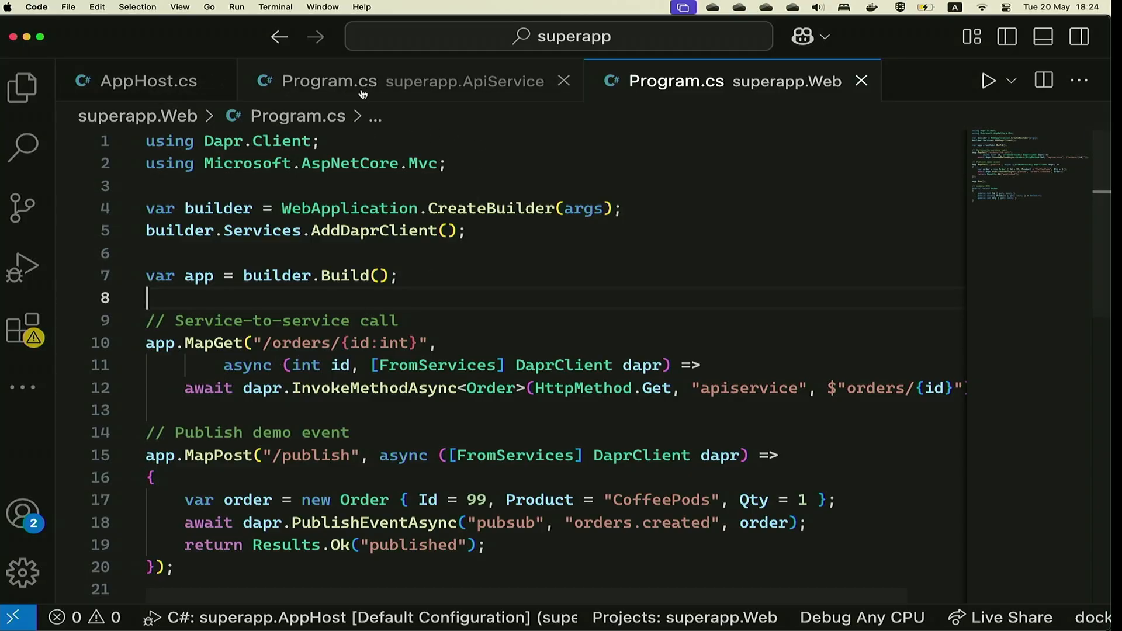
click(329, 81)
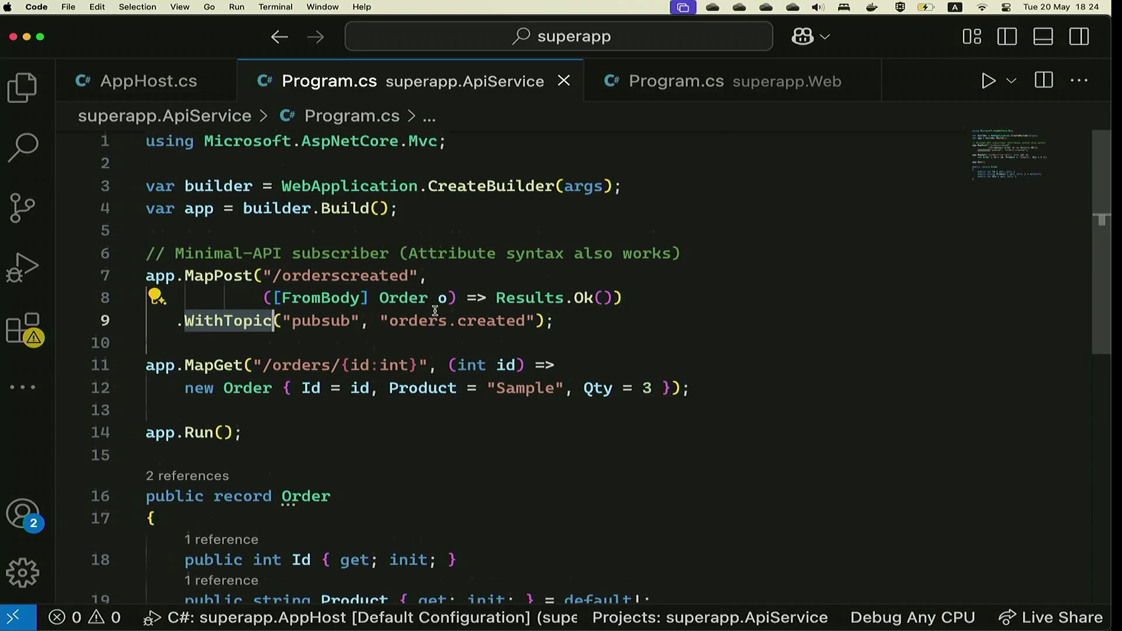
- Add simple console logging, Information log level, Dapr client and OpenTelemetry.Trace import before builder.Build()
click(402, 208)
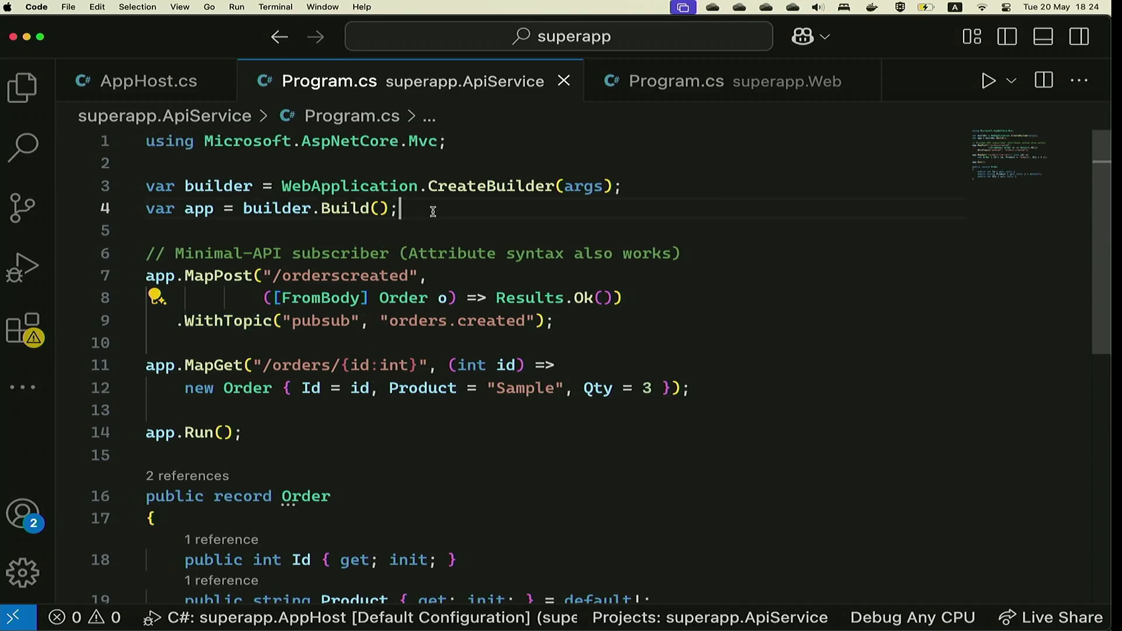
key(enter)
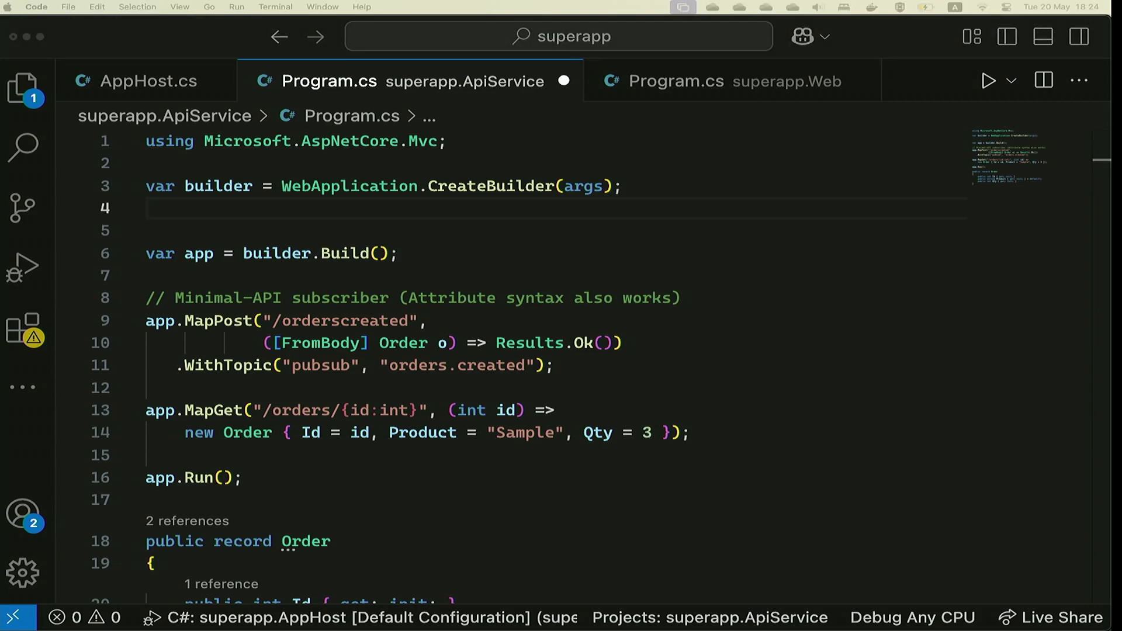
text(builder.Logging.AddSimpleConsole();)
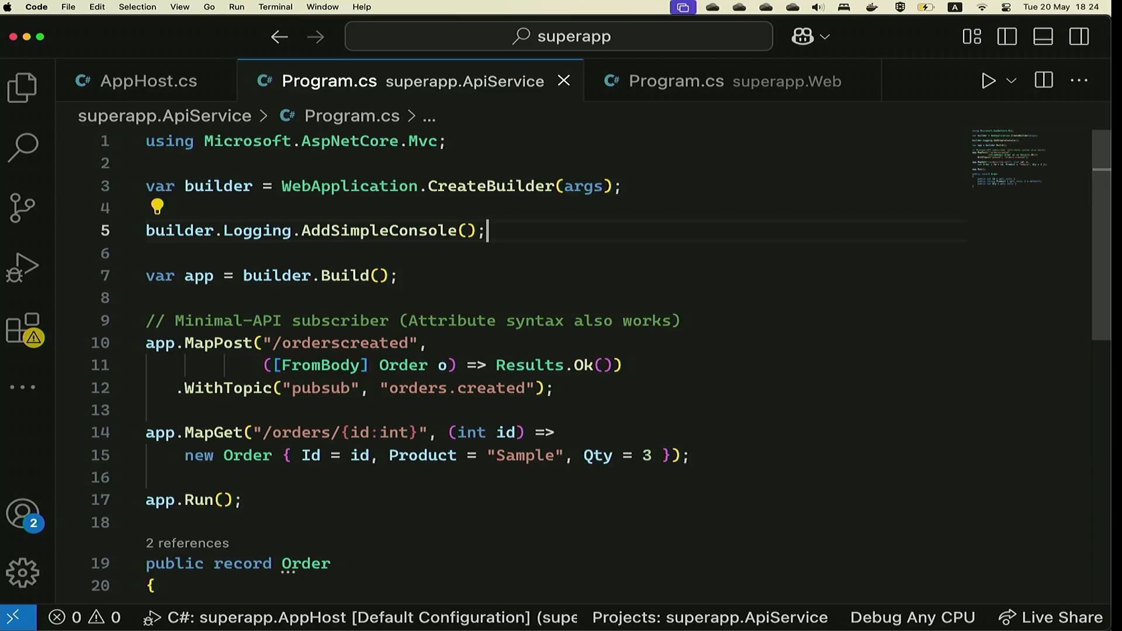
text(builder.Services.AddDaprClient();)
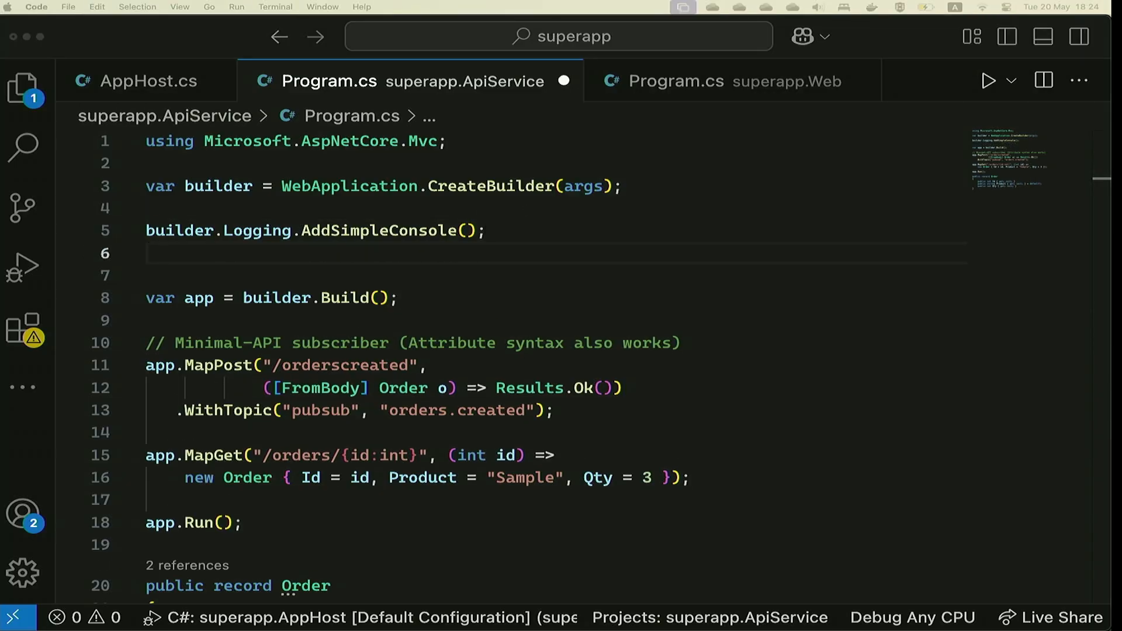
text(builder.Logging.SetMinimumLevel(LogLevel.Information);)
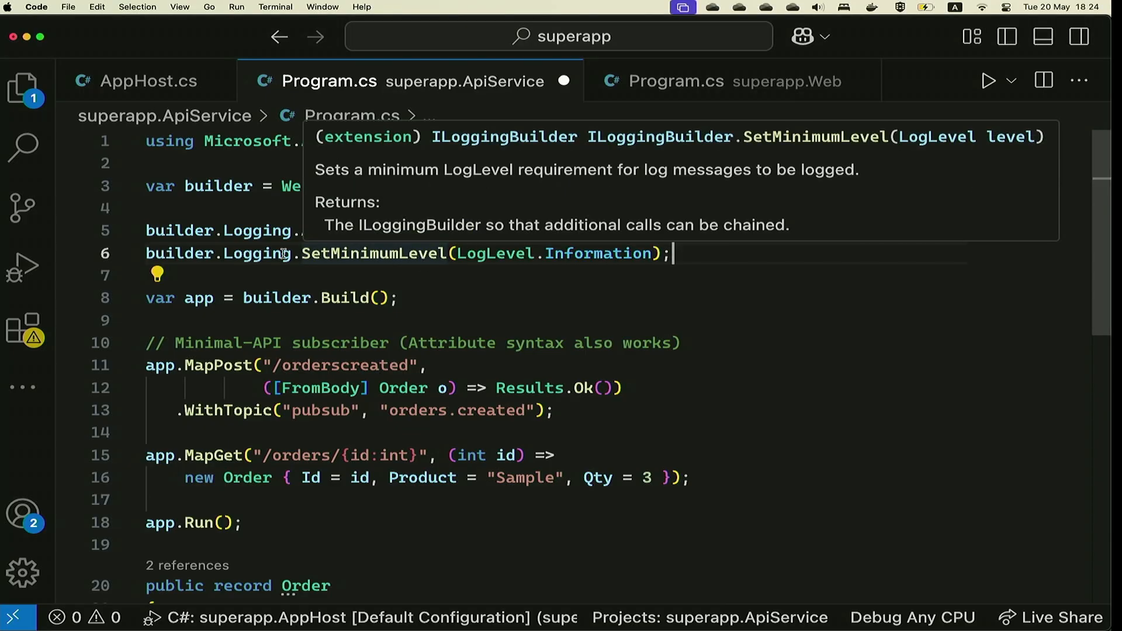
mouse_move(347, 256)
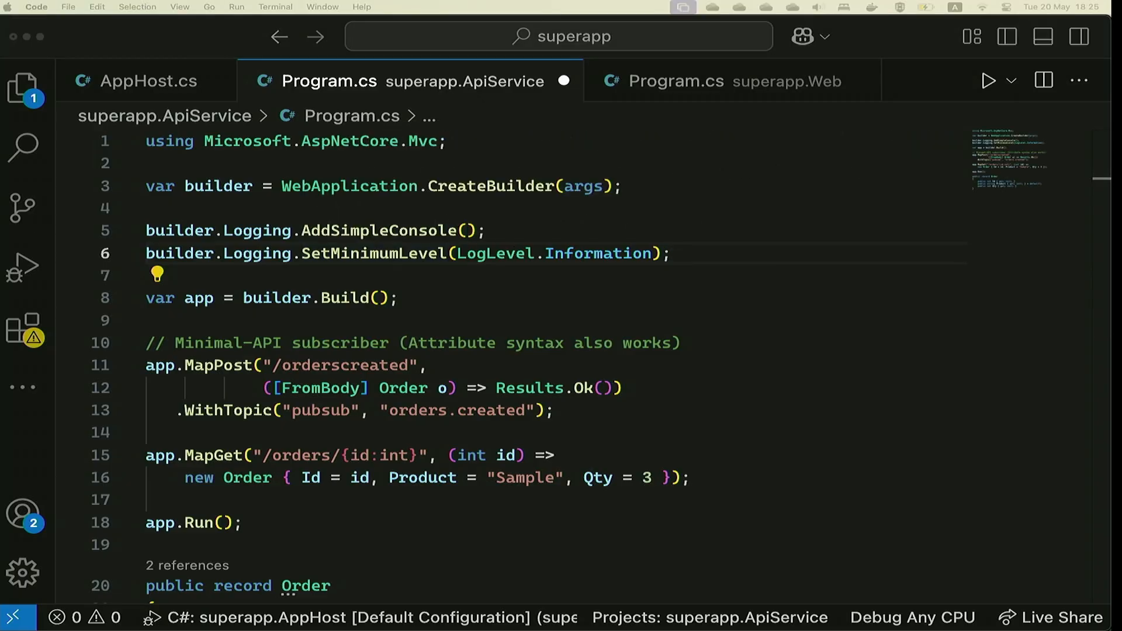
mouse_move(282, 401)
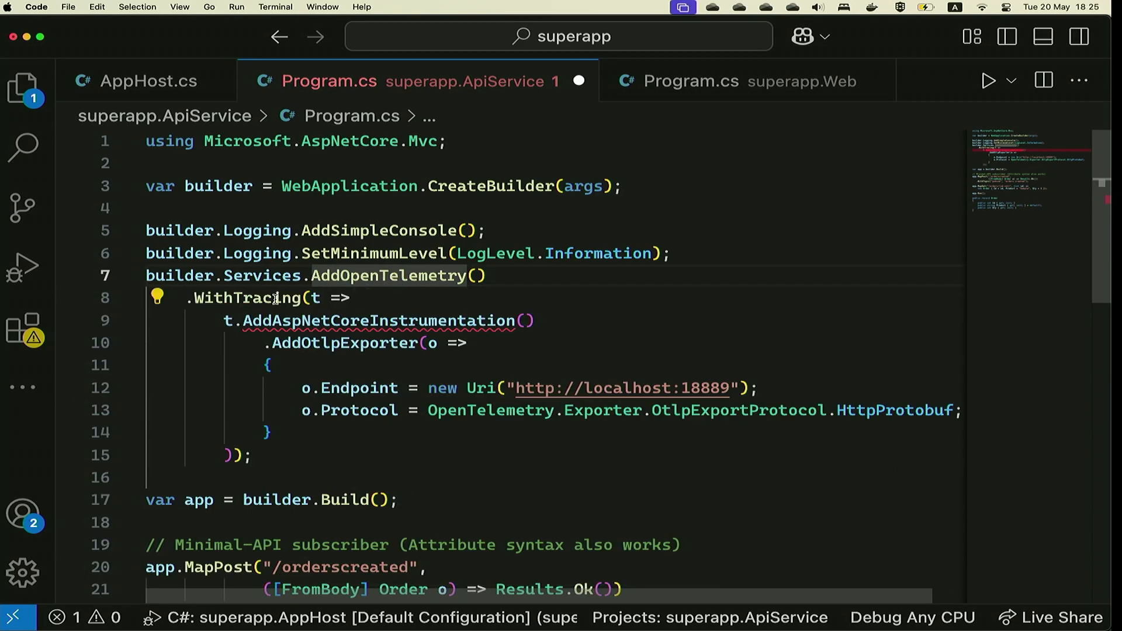
click(300, 319)
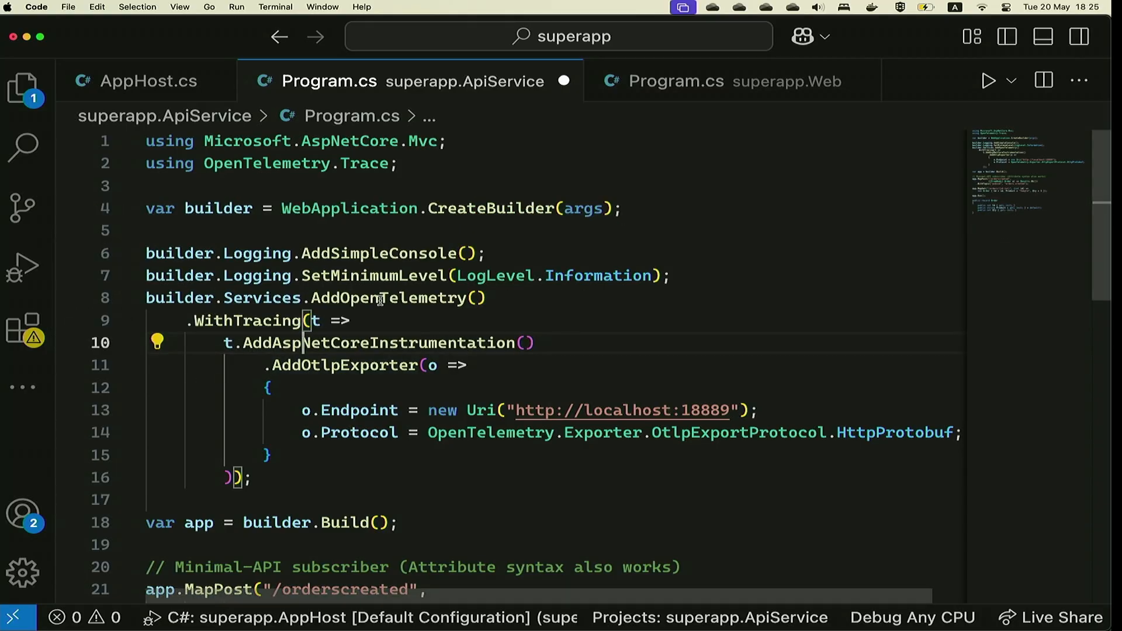
click(723, 80)
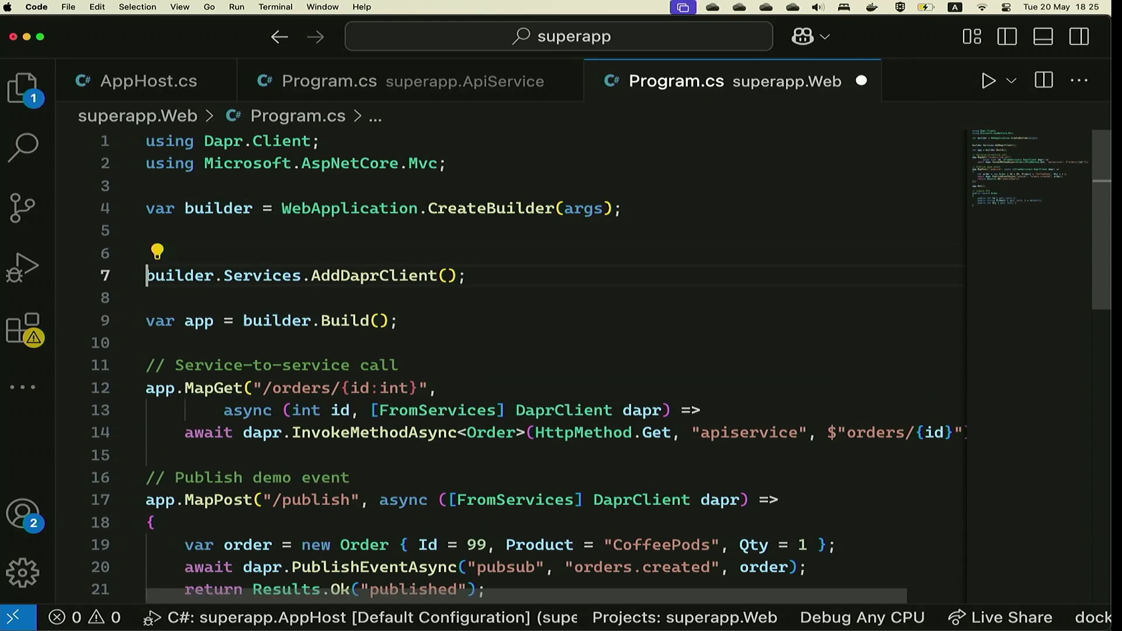
- Add AddSimpleConsole logging to Web Program.cs and import OpenTelemetry.Trace via Quick Fix
text(builder.Logging.AddSimpleConsole();)
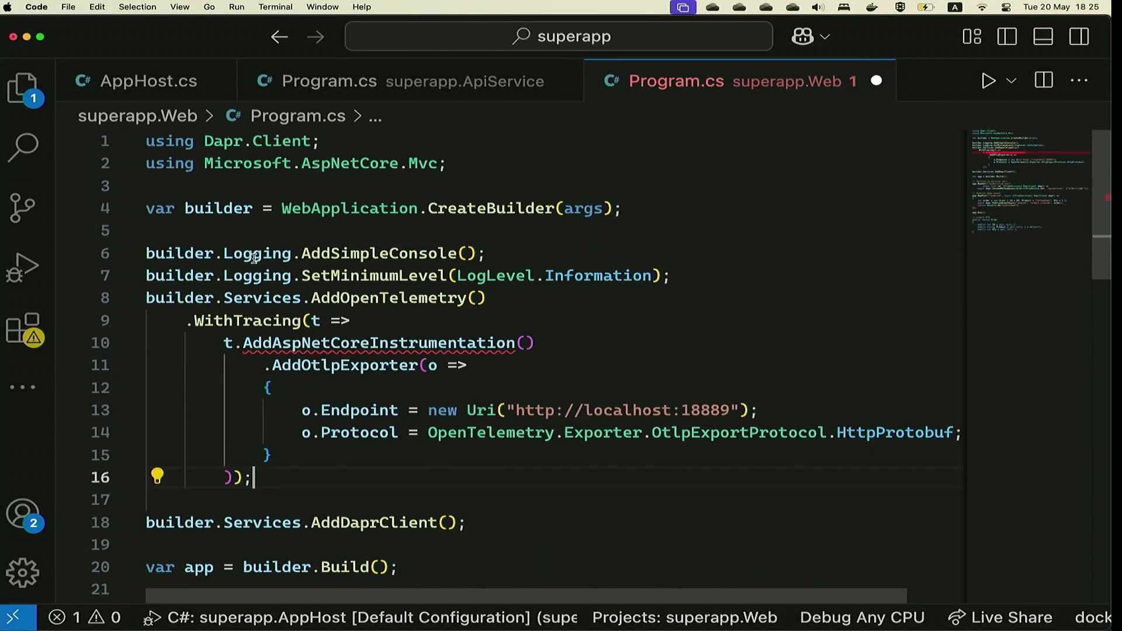
click(156, 343)
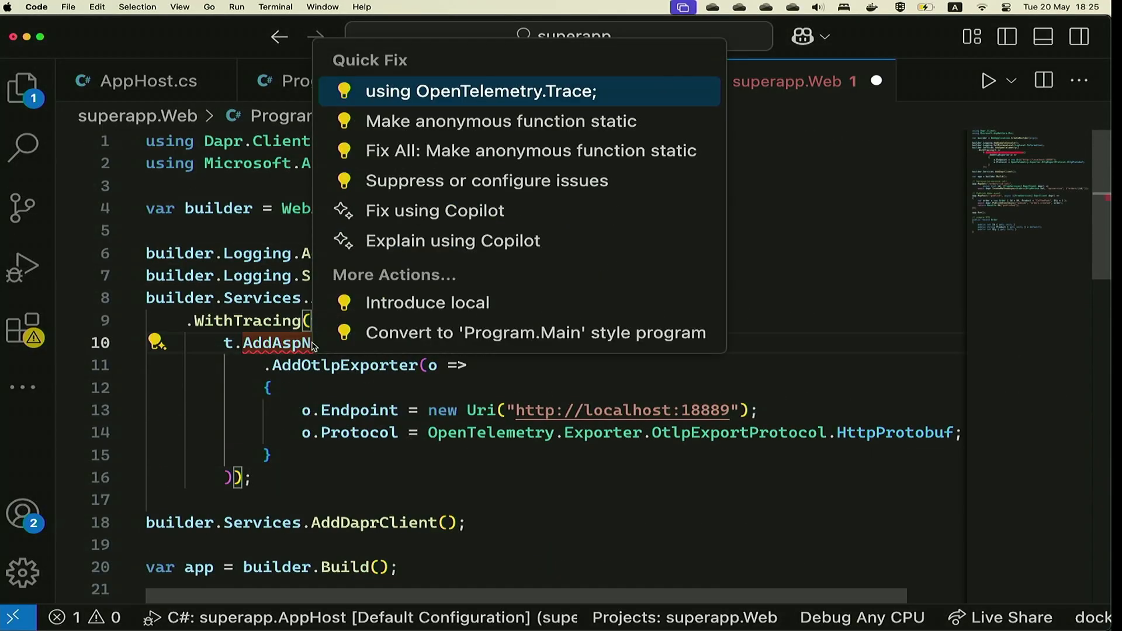
click(480, 91)
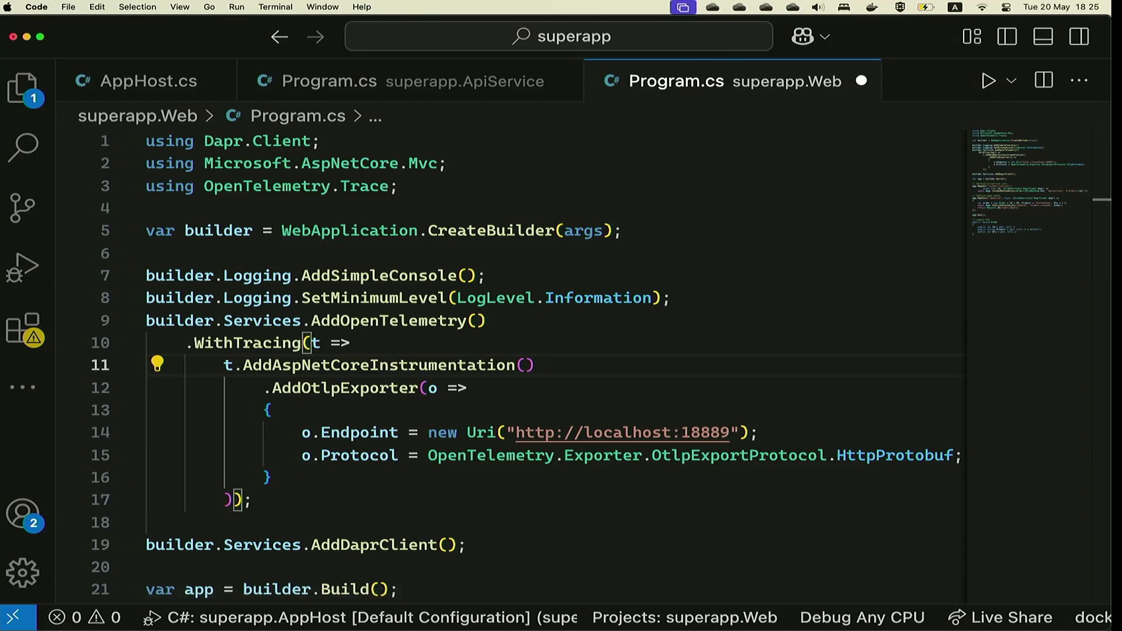
mouse_move(396, 321)
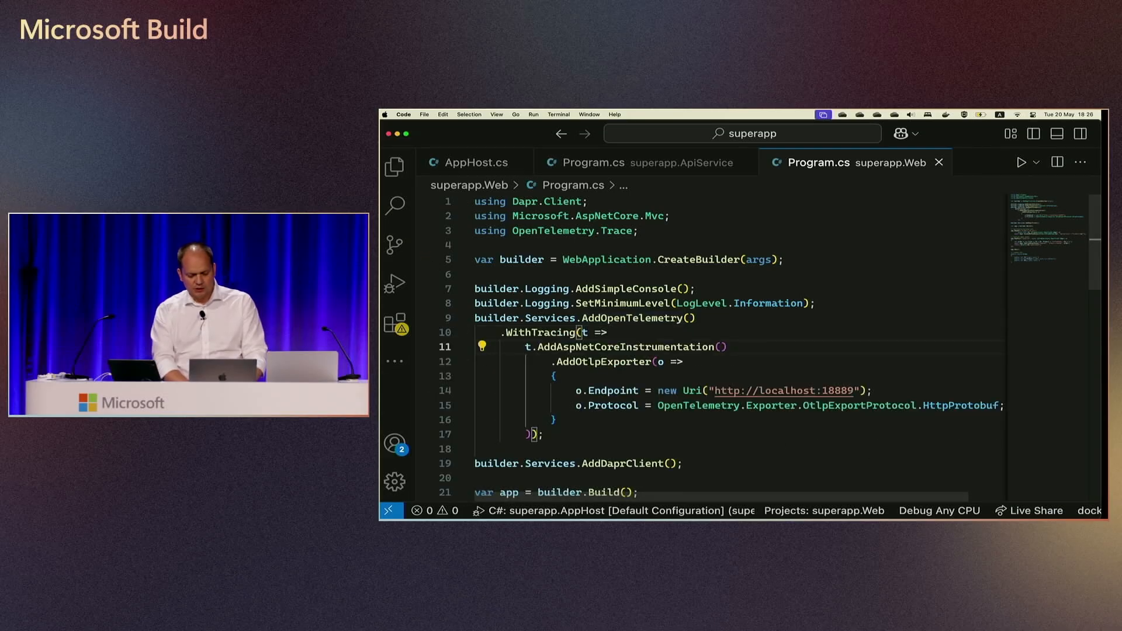
- Scroll down through the Web Program.cs tracing setup
scroll(down, 3)
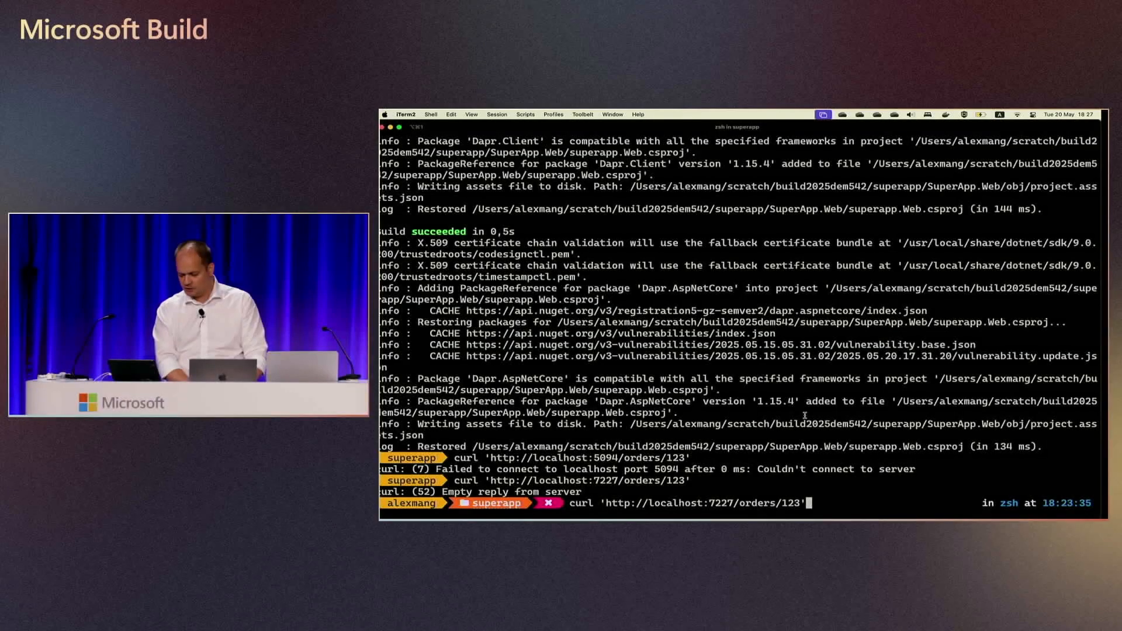
- Cancel the curl line and type 'azd auth login' with new environment arguments
key(Return)
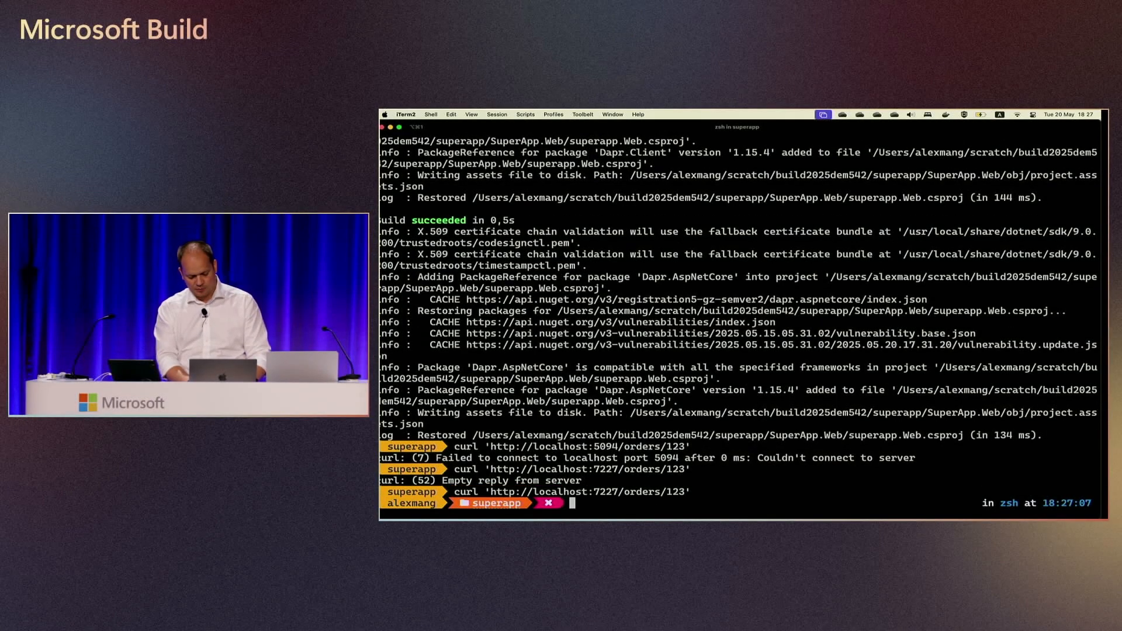
text(azd)
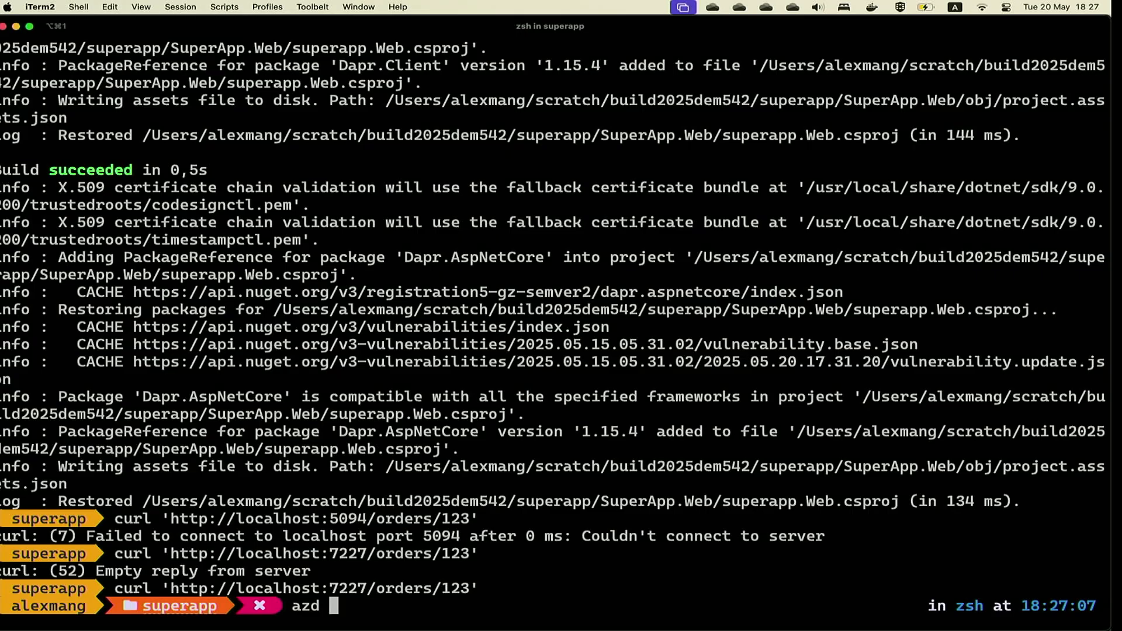
text(auth)
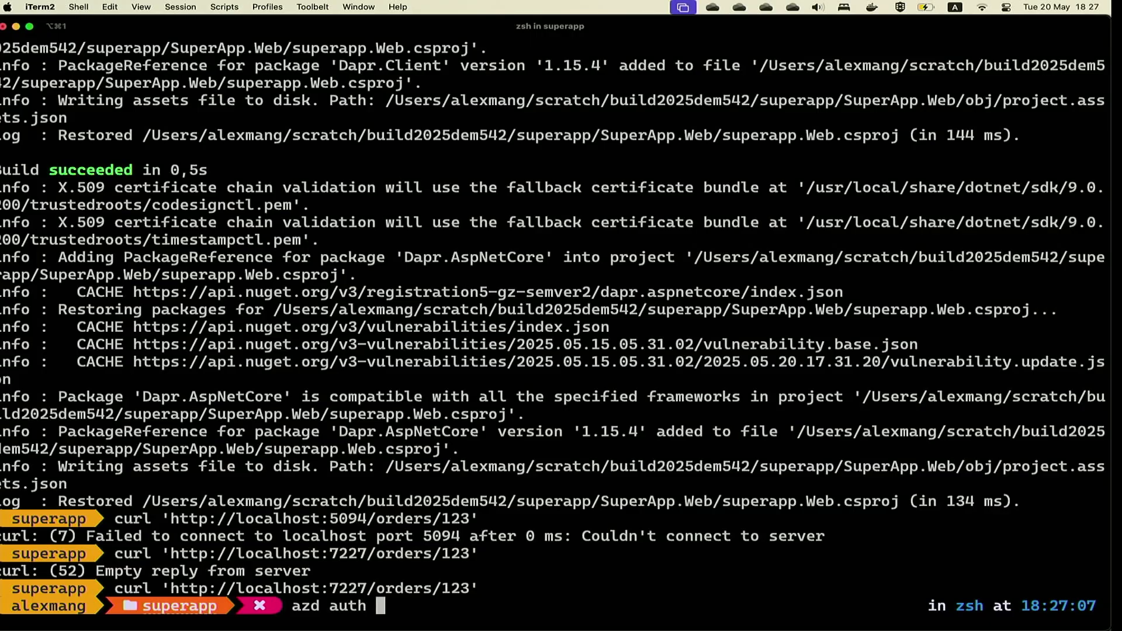
text(login)
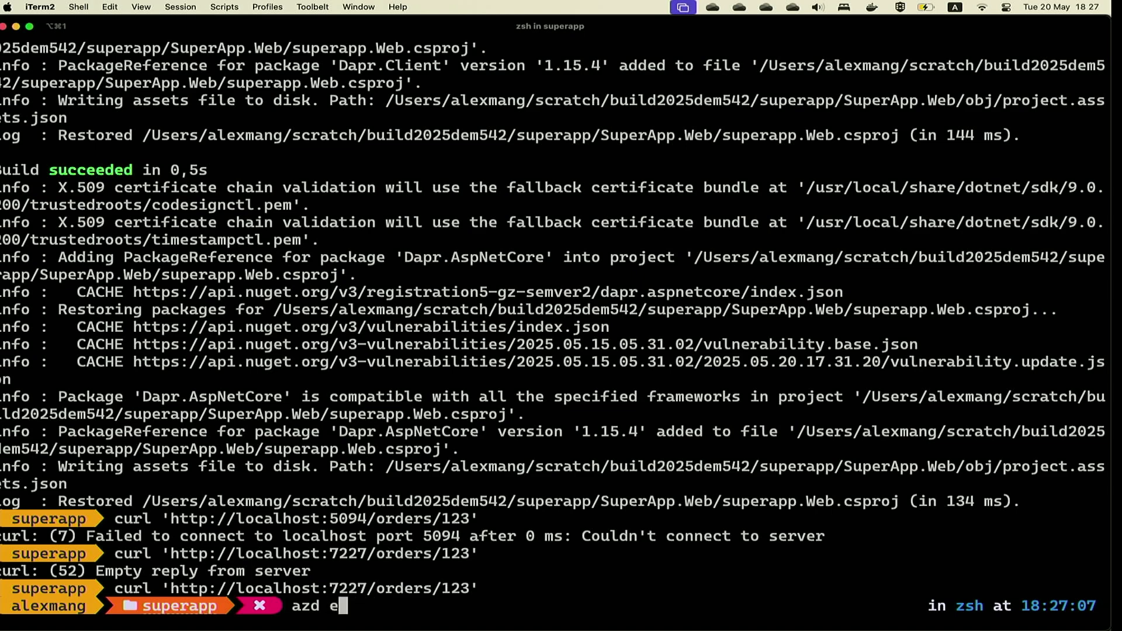
text(nv new dem542)
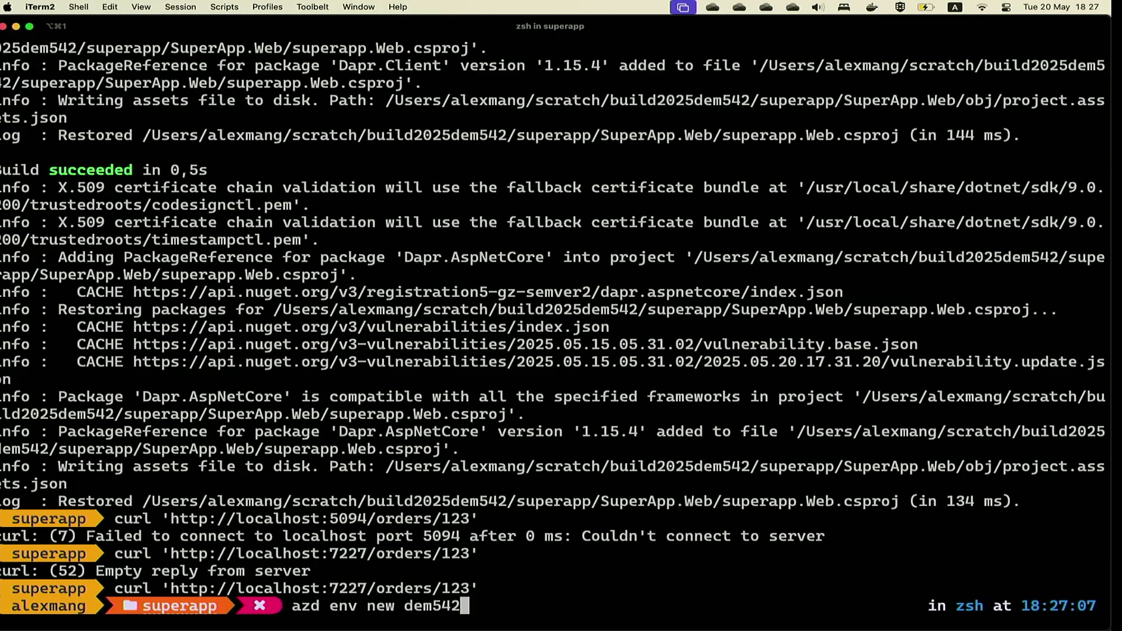
- Replace the environment arguments with a 'pipeline' azd command
key(Backspace)
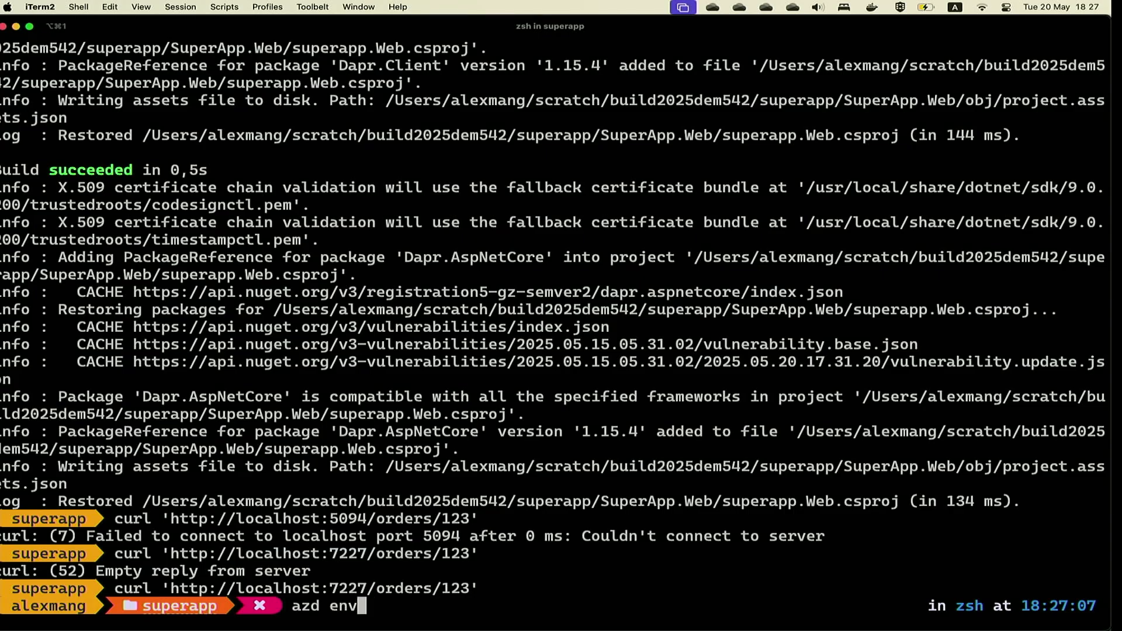
text(pipi)
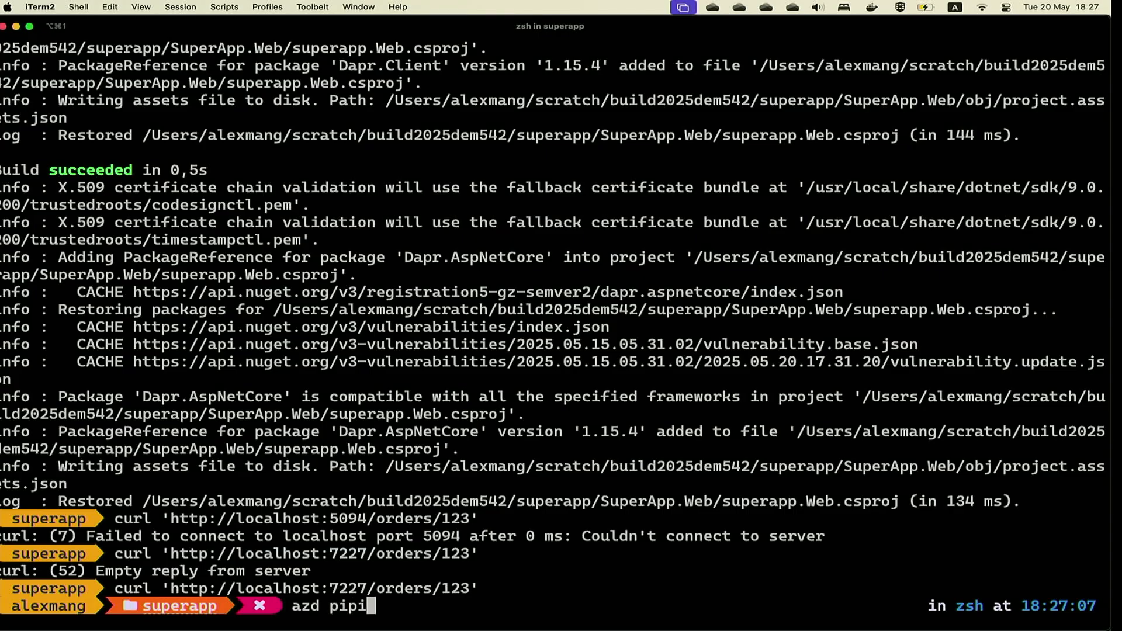
text(ne)
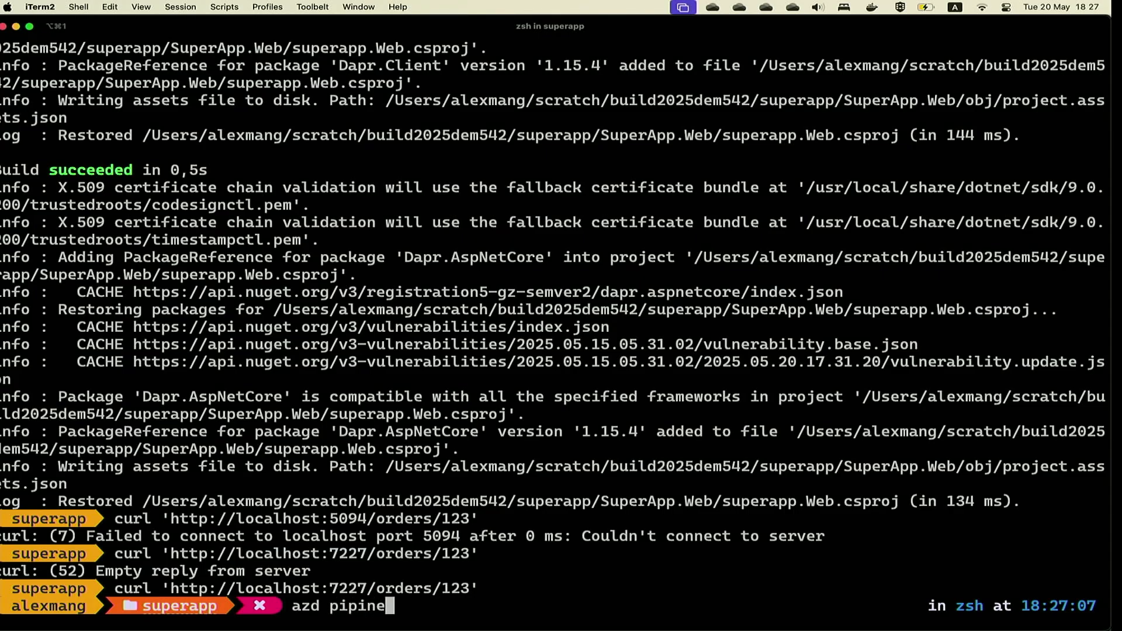